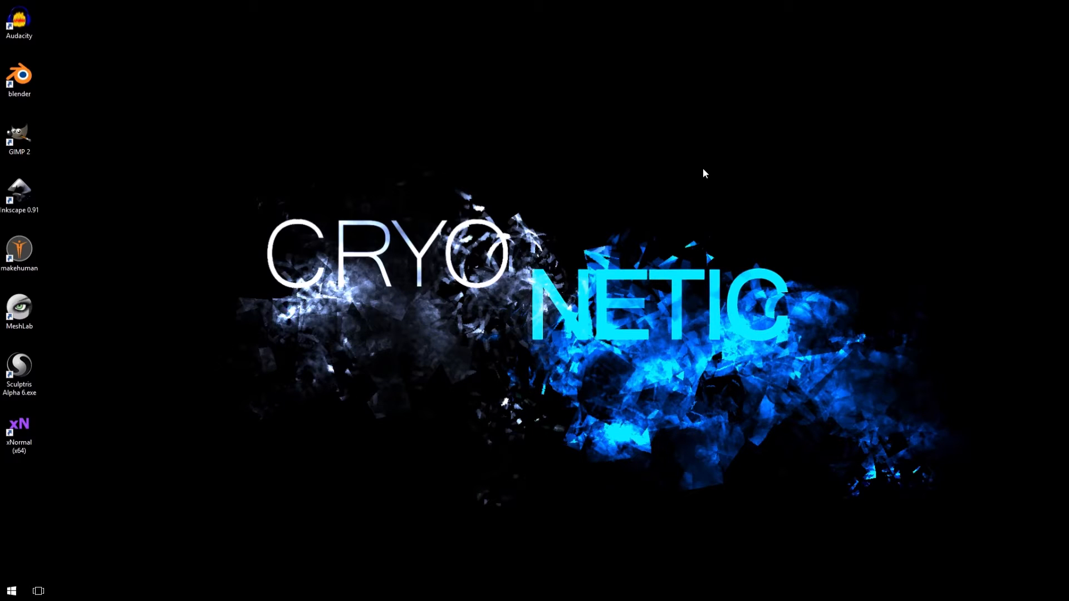
{"action": "mouse_move", "coordinate": [27, 247]}
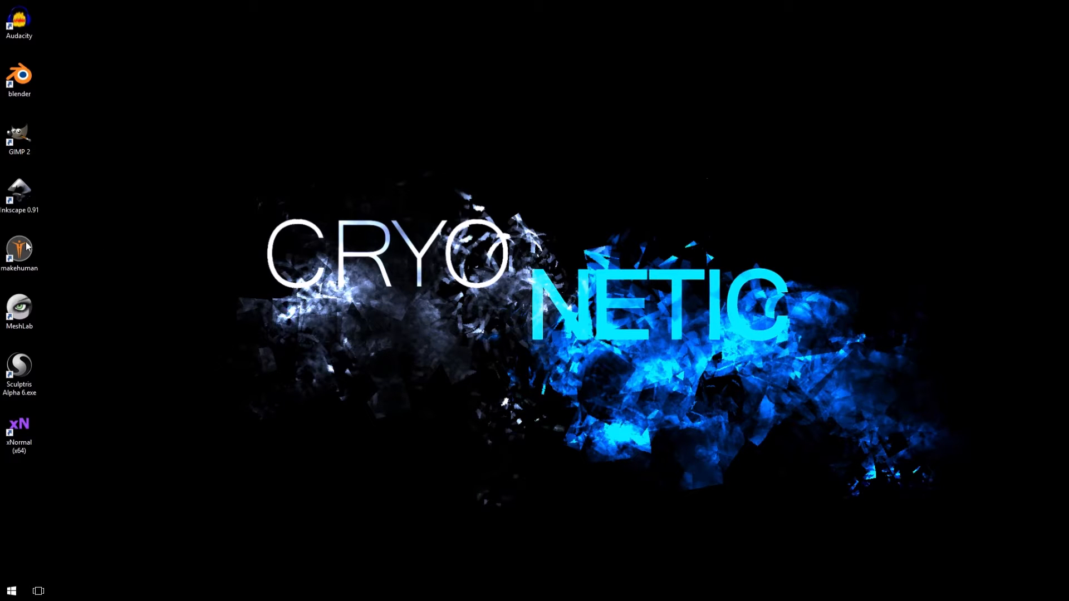
Launch MakeHuman from the desktop shortcut to show the default human figure.
{"action": "double_click", "coordinate": [19, 248]}
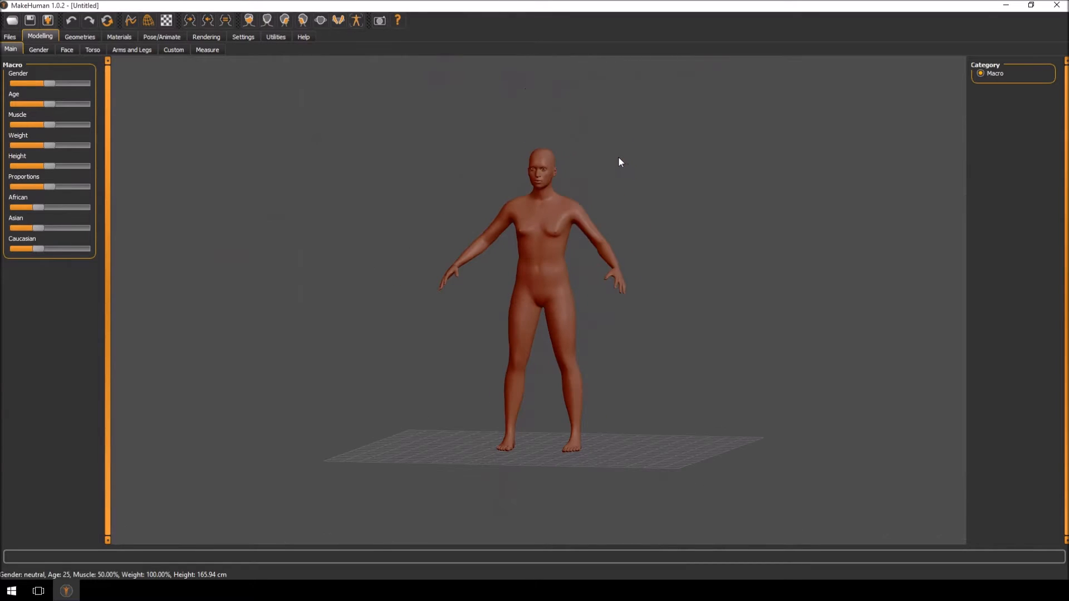
{"action": "mouse_move", "coordinate": [623, 170]}
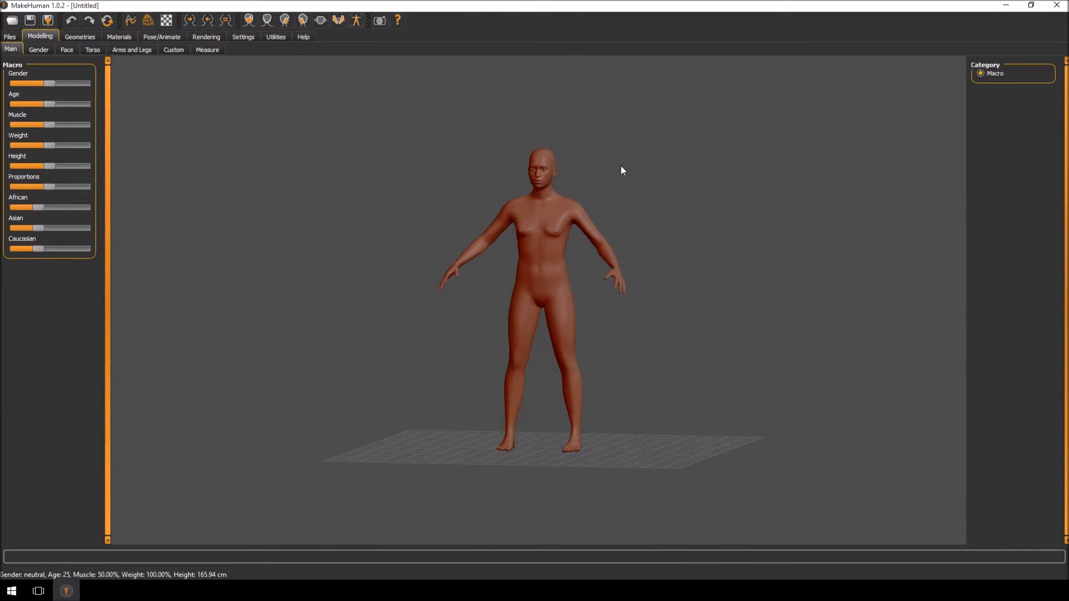
{"action": "mouse_move", "coordinate": [588, 187]}
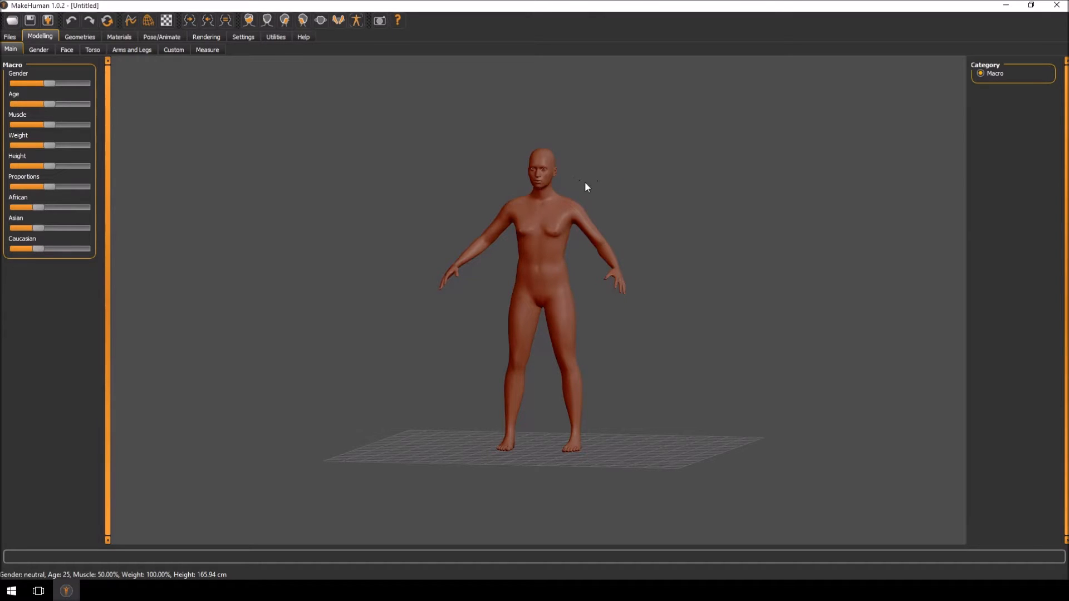
{"action": "mouse_move", "coordinate": [607, 191]}
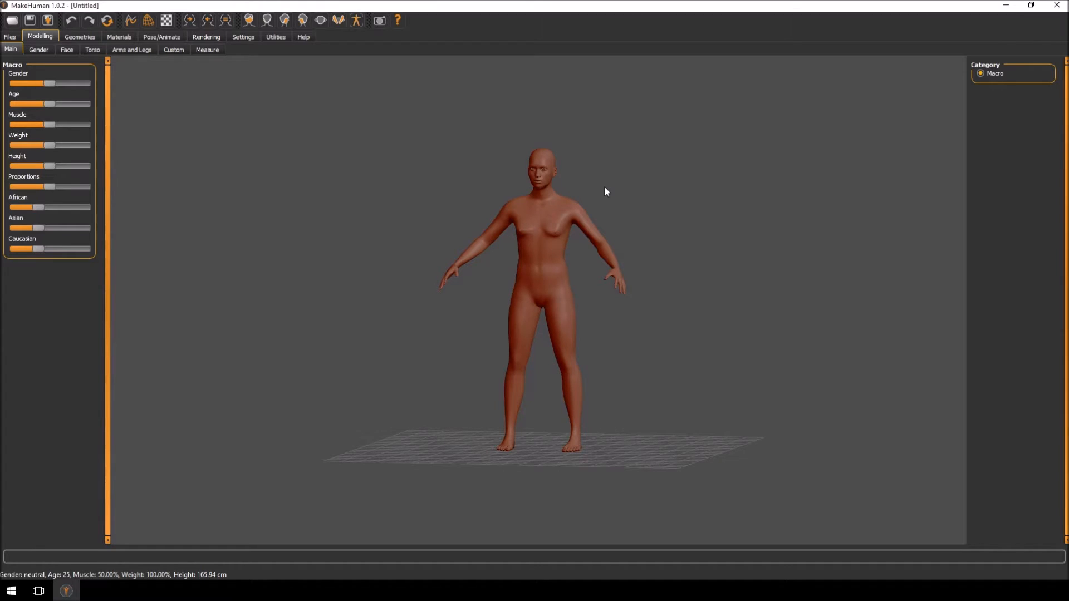
{"action": "mouse_move", "coordinate": [4, 281]}
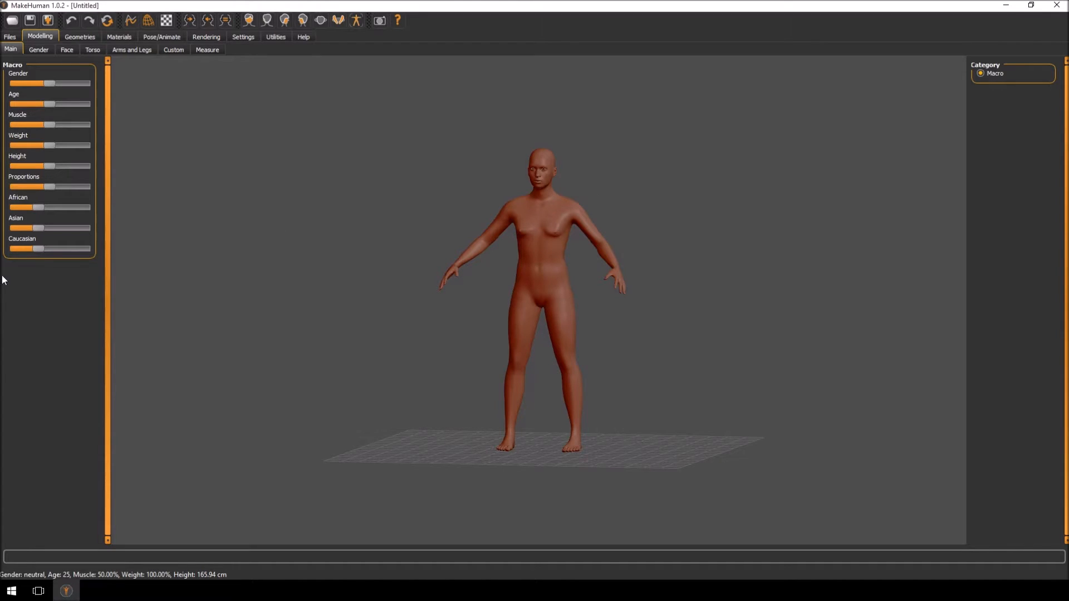
{"action": "mouse_move", "coordinate": [50, 109]}
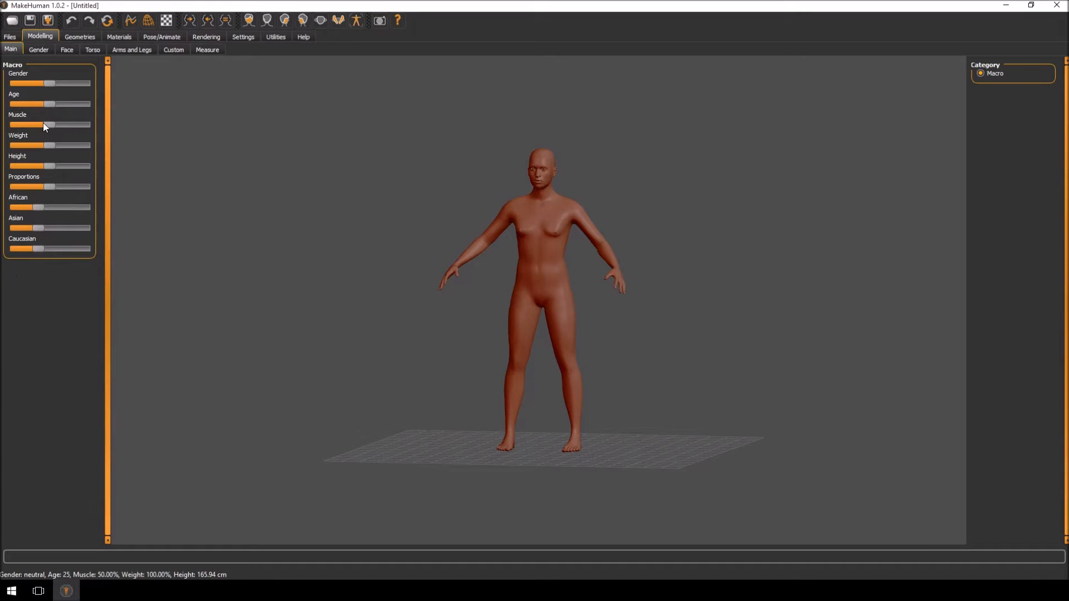
Set the Gender slider fully male and raise Height to about 215 cm.
{"action": "left_click_drag", "start_coordinate": [48, 83], "coordinate": [87, 83]}
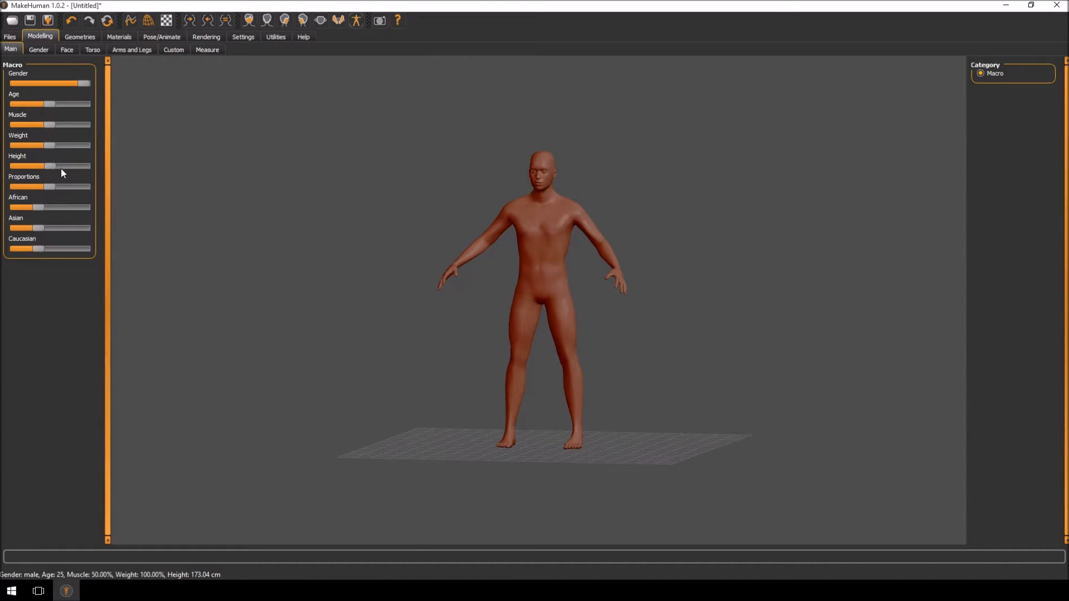
{"action": "left_click_drag", "start_coordinate": [50, 166], "coordinate": [77, 166]}
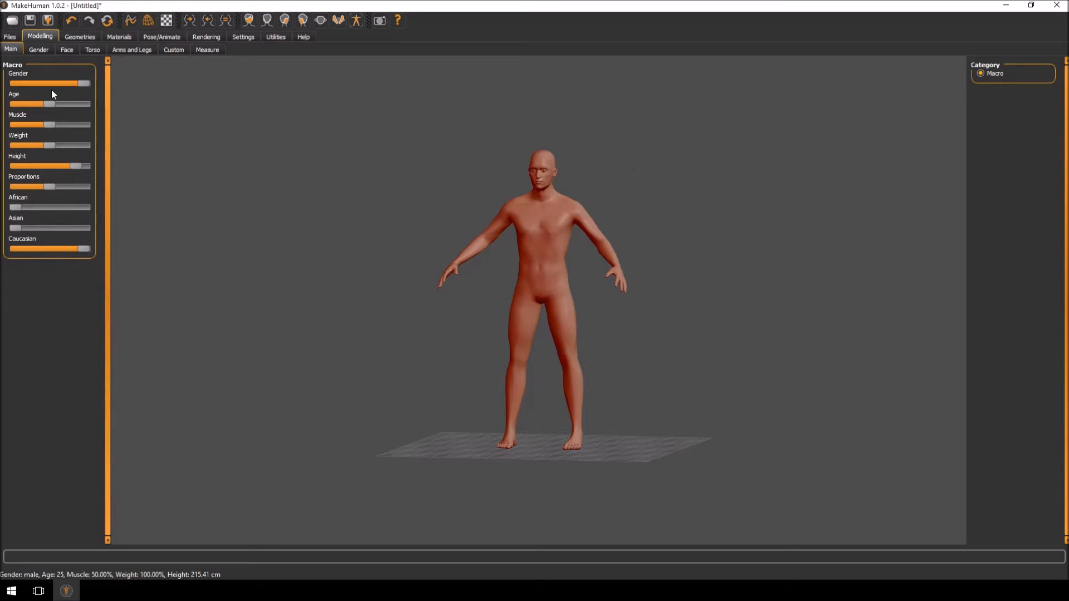
{"action": "mouse_move", "coordinate": [604, 147]}
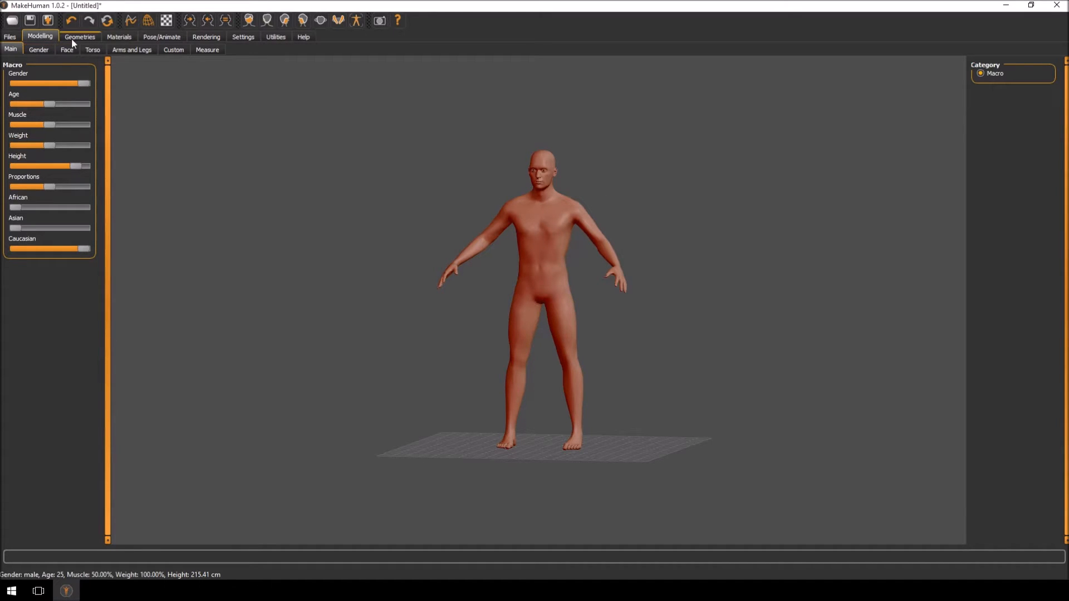
Try the proxy topologies and settle on the male1591 low-poly topology for the figure.
{"action": "left_click", "coordinate": [79, 36]}
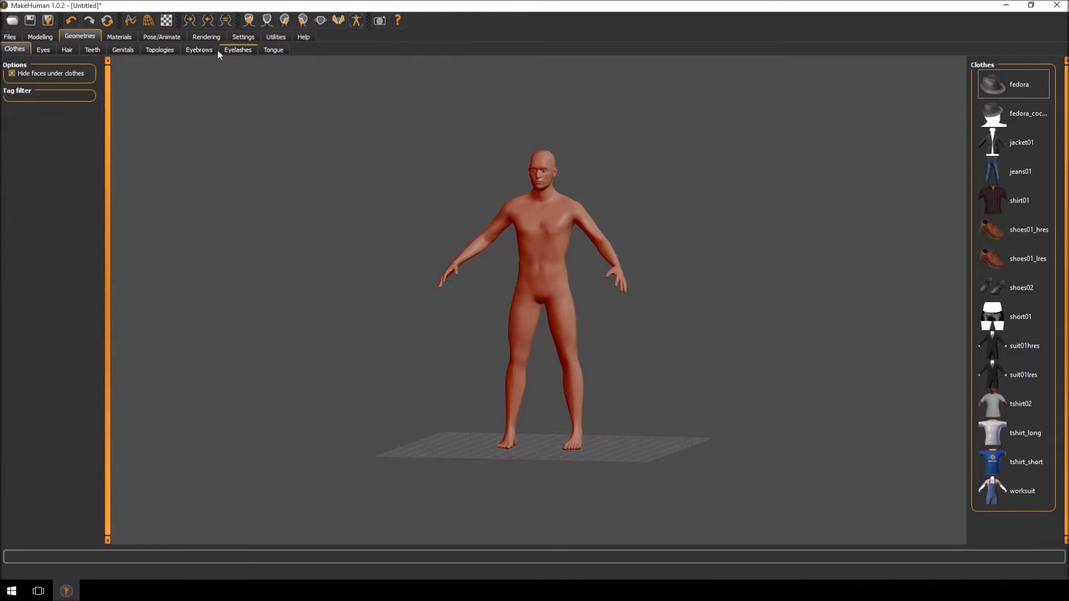
{"action": "left_click", "coordinate": [160, 50]}
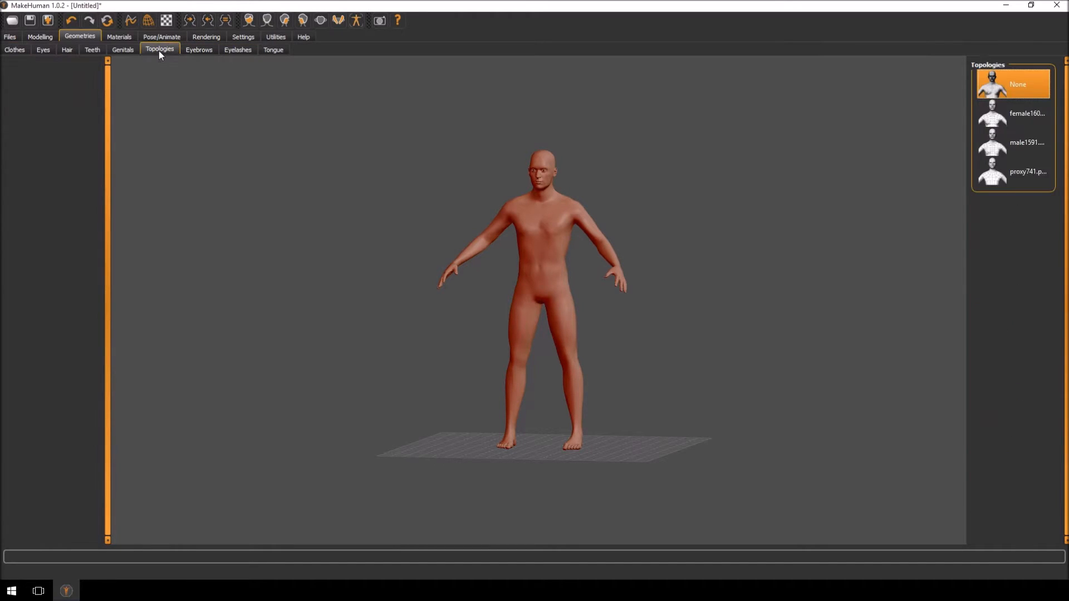
{"action": "left_click", "coordinate": [1022, 114]}
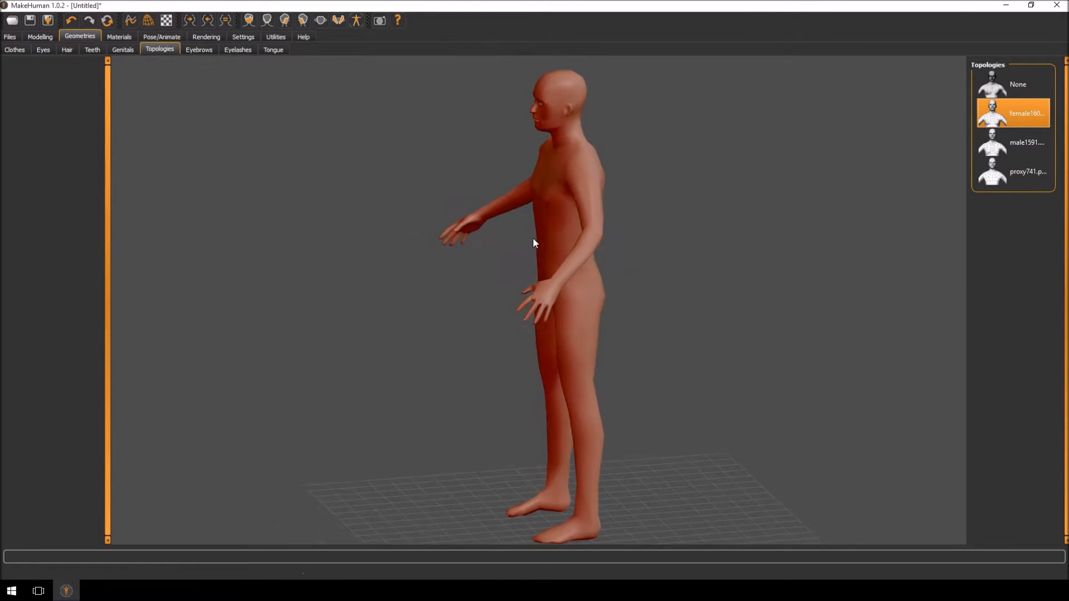
{"action": "left_click", "coordinate": [1029, 171]}
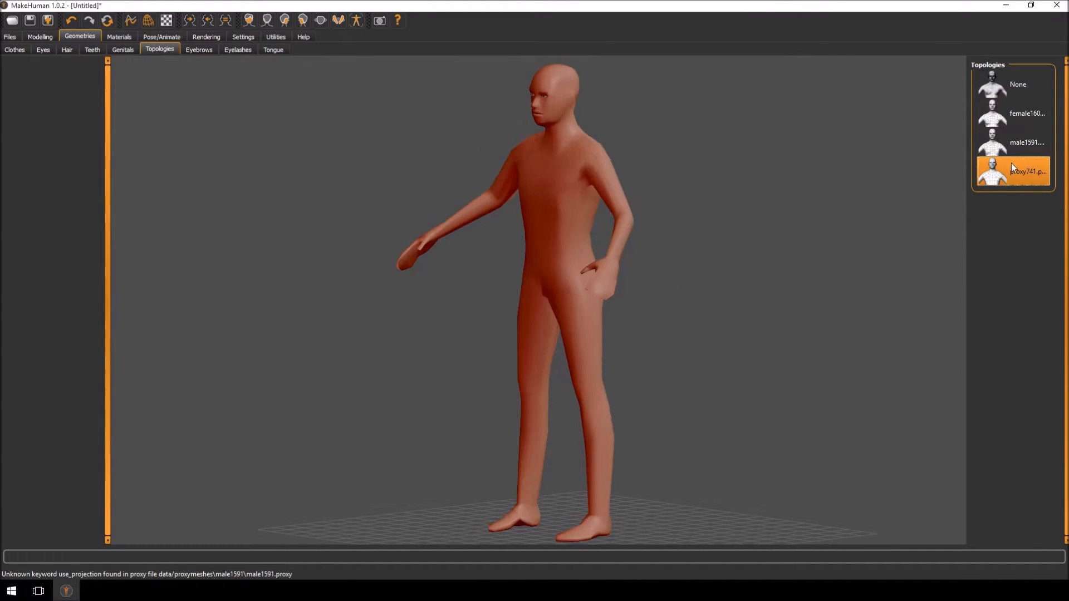
{"action": "left_click", "coordinate": [1017, 85]}
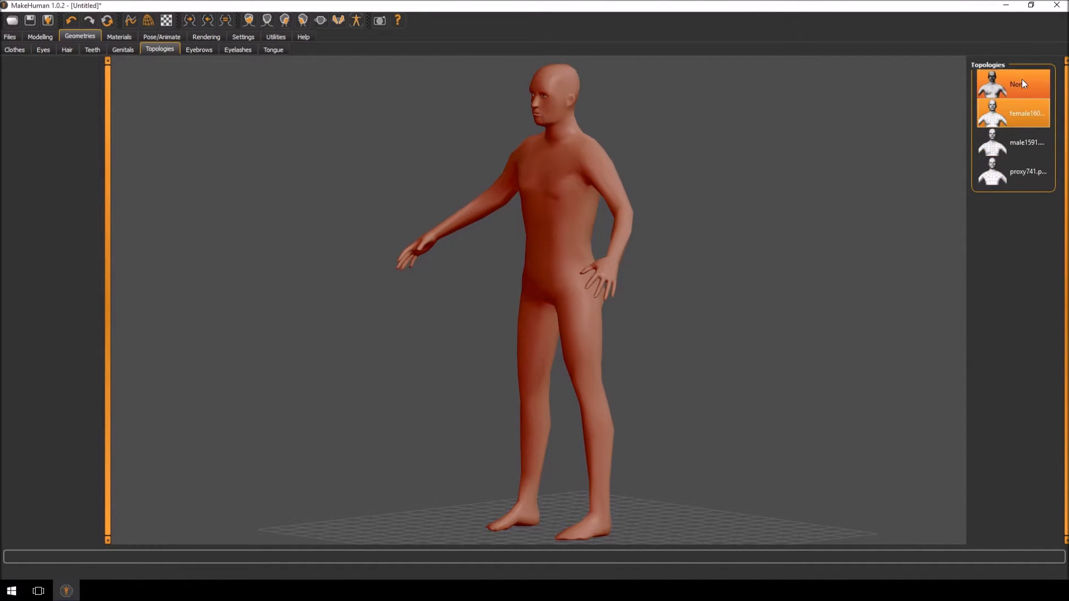
{"action": "left_click", "coordinate": [1024, 142]}
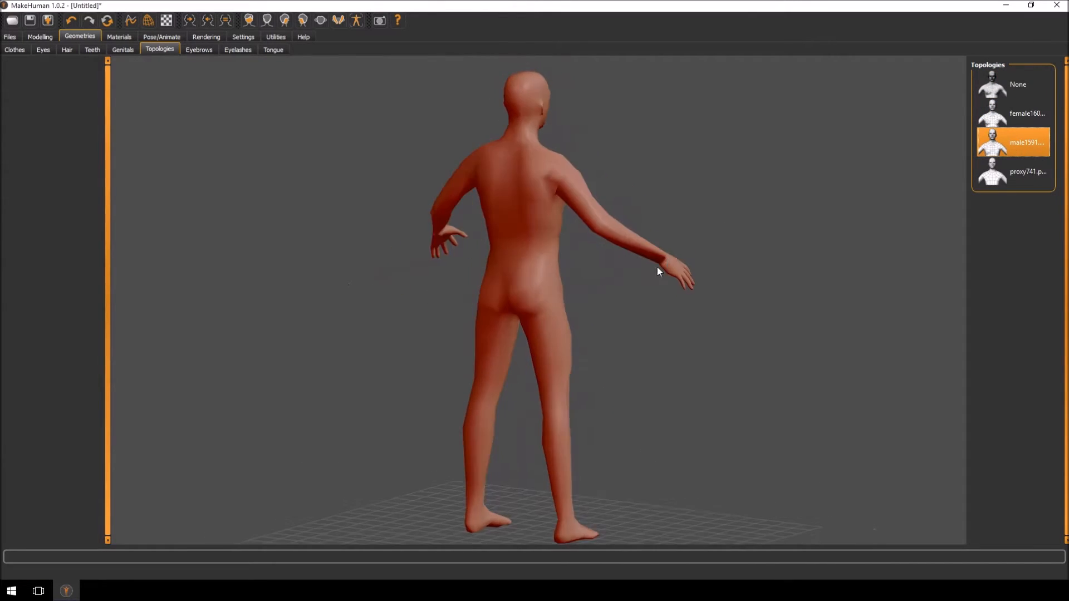
{"action": "left_click_drag", "start_coordinate": [658, 272], "coordinate": [488, 288]}
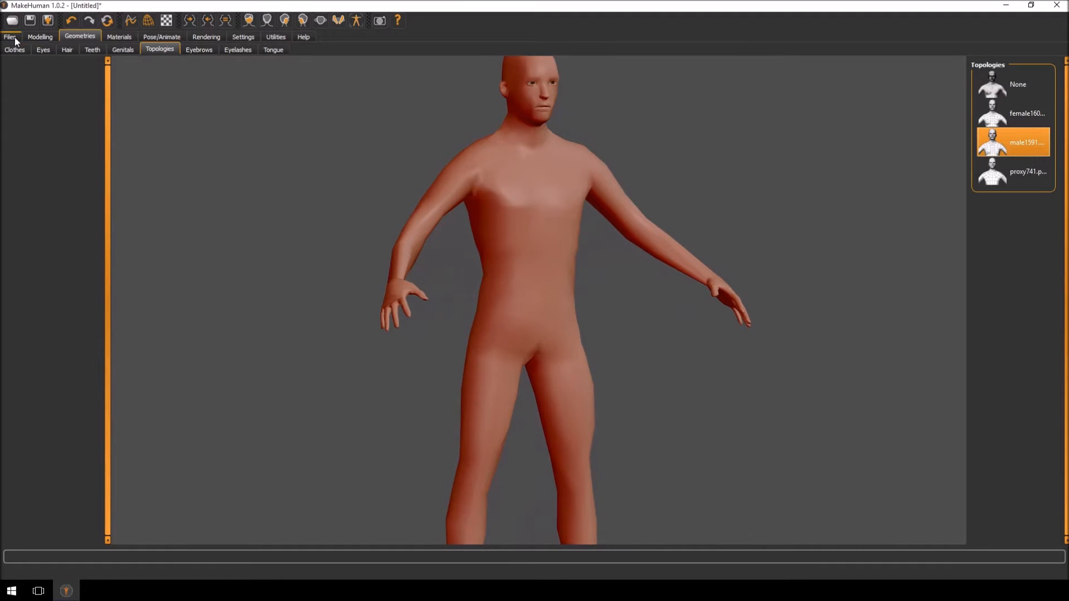
Choose Wavefront obj as the mesh format on the Files > Export page.
{"action": "left_click", "coordinate": [9, 36]}
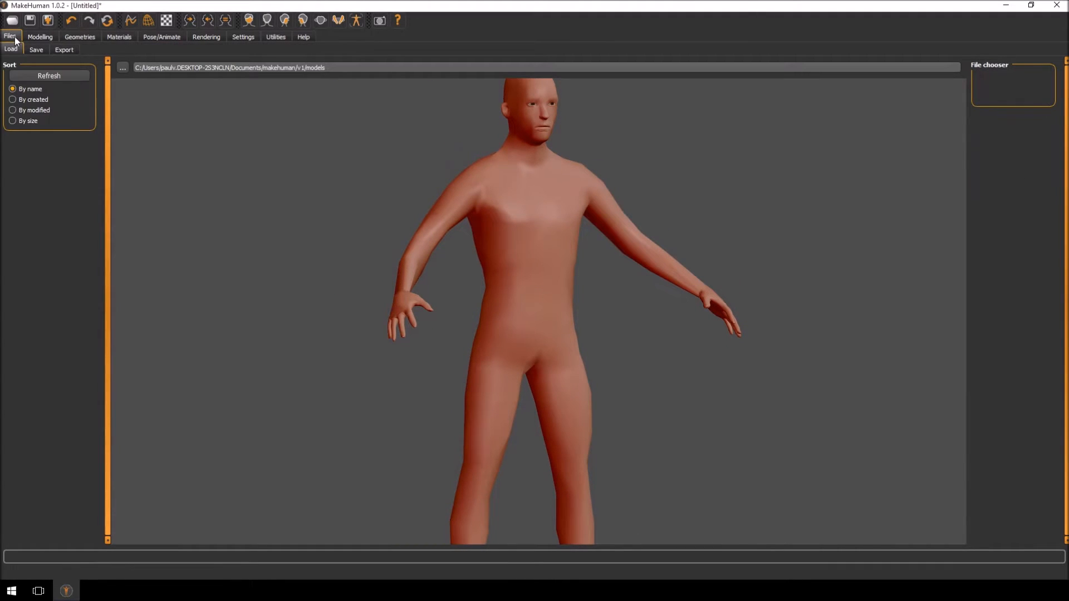
{"action": "left_click", "coordinate": [64, 50]}
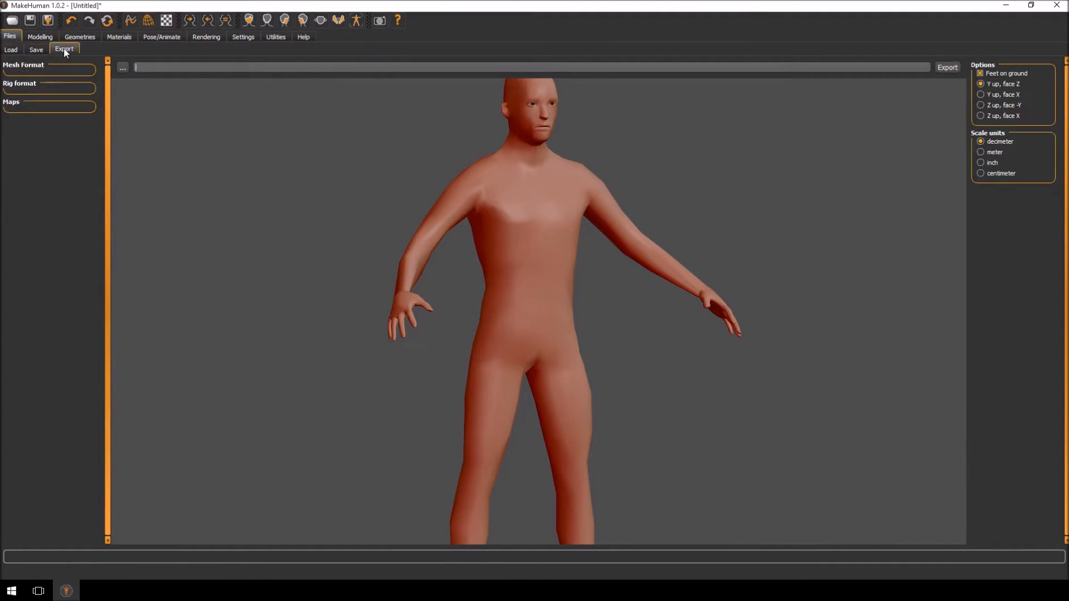
{"action": "left_click", "coordinate": [64, 49]}
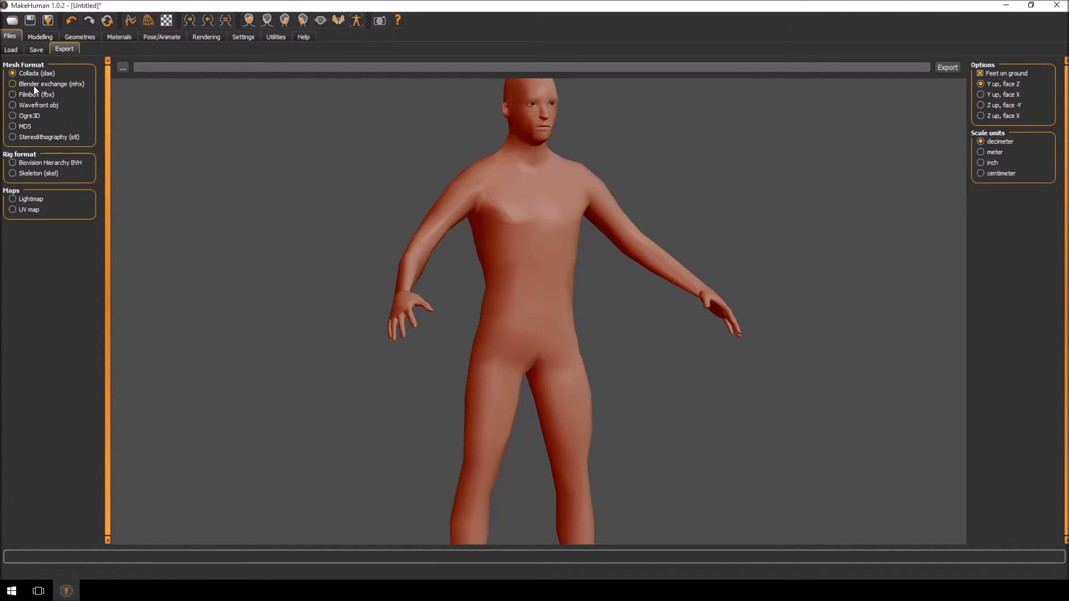
{"action": "left_click", "coordinate": [12, 105]}
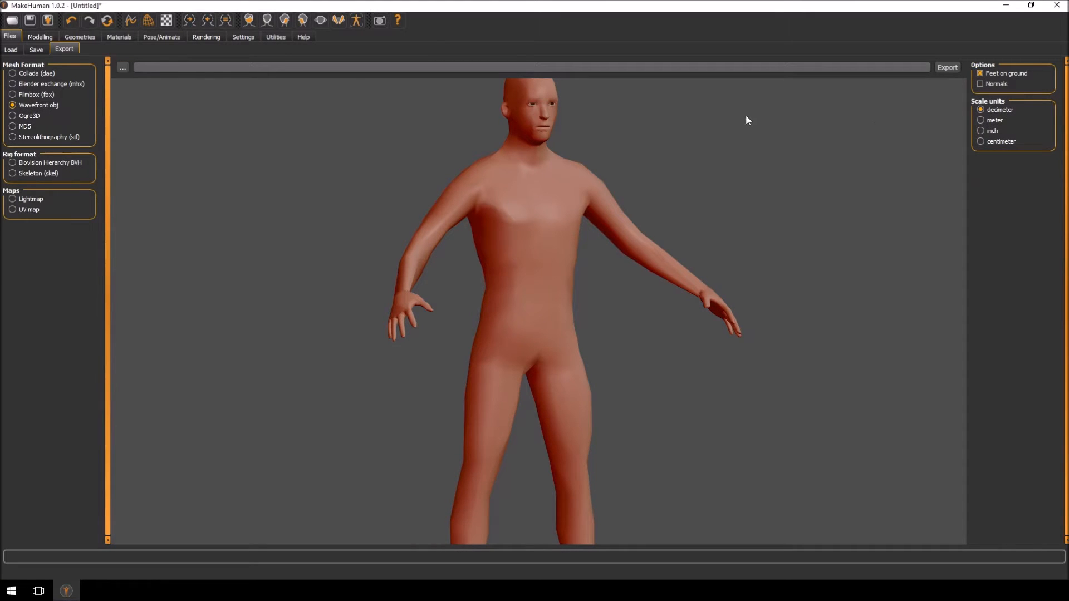
{"action": "mouse_move", "coordinate": [210, 135]}
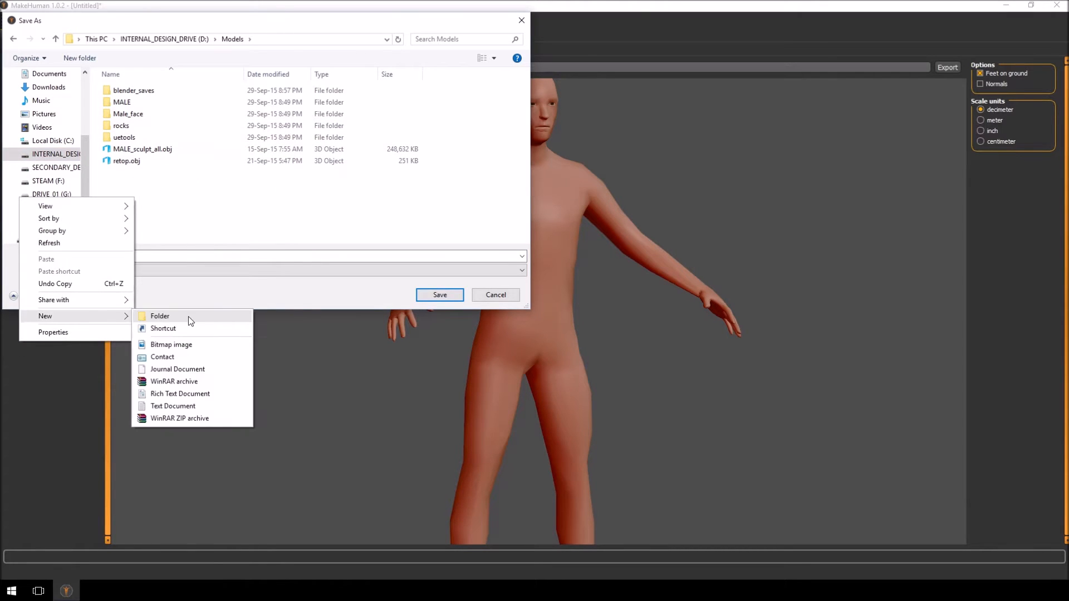
Create a Tutorial_character folder in Models and export the figure there as Tutorial_character.obj.
{"action": "left_click", "coordinate": [161, 316]}
{"action": "type", "text": "Tutorial_"}
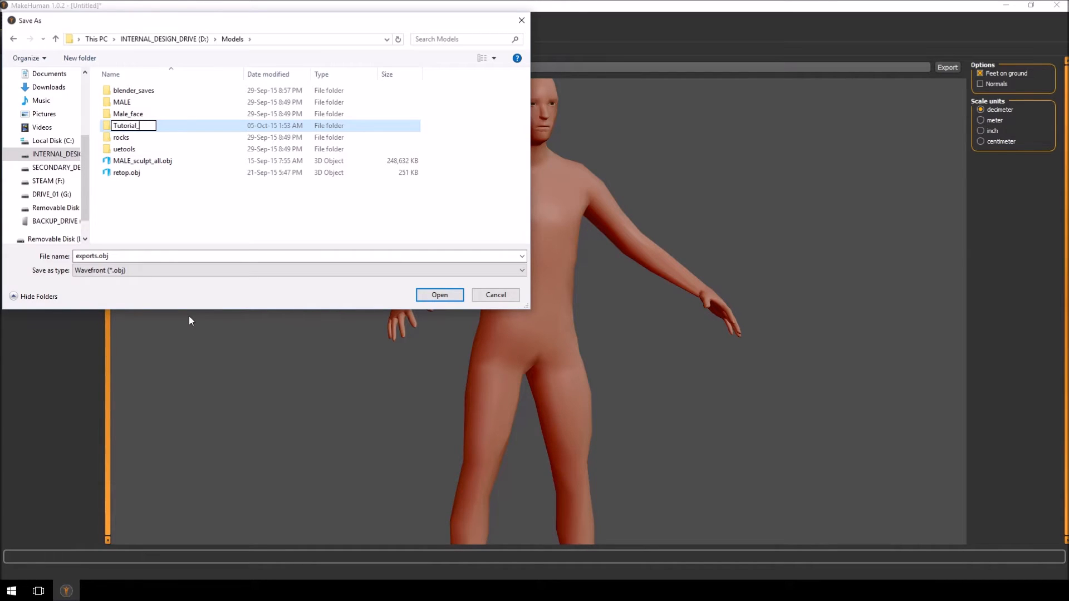
{"action": "type", "text": "character"}
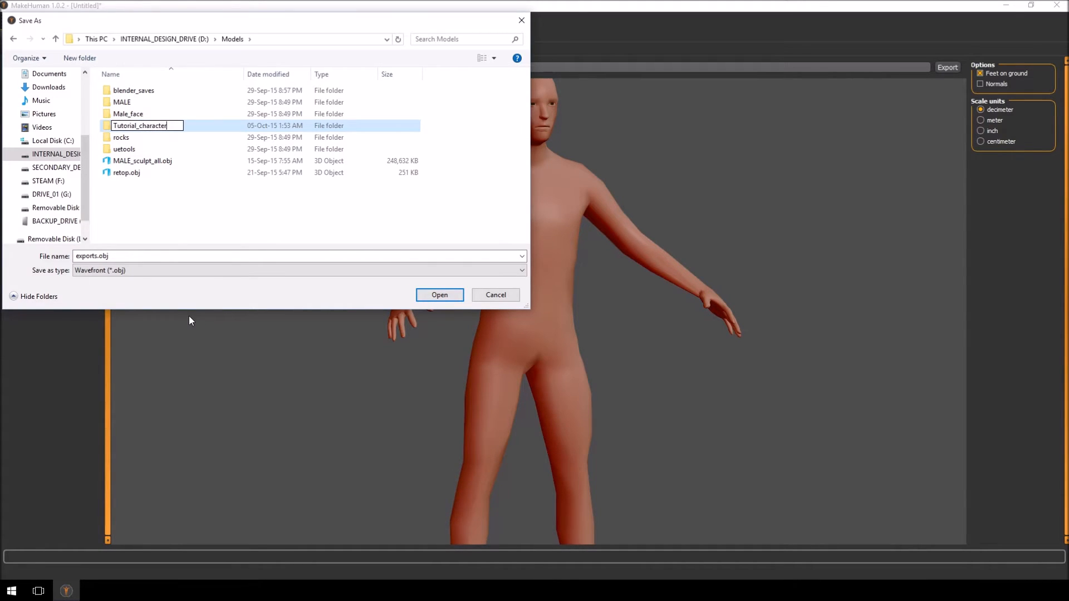
{"action": "double_click", "coordinate": [142, 125]}
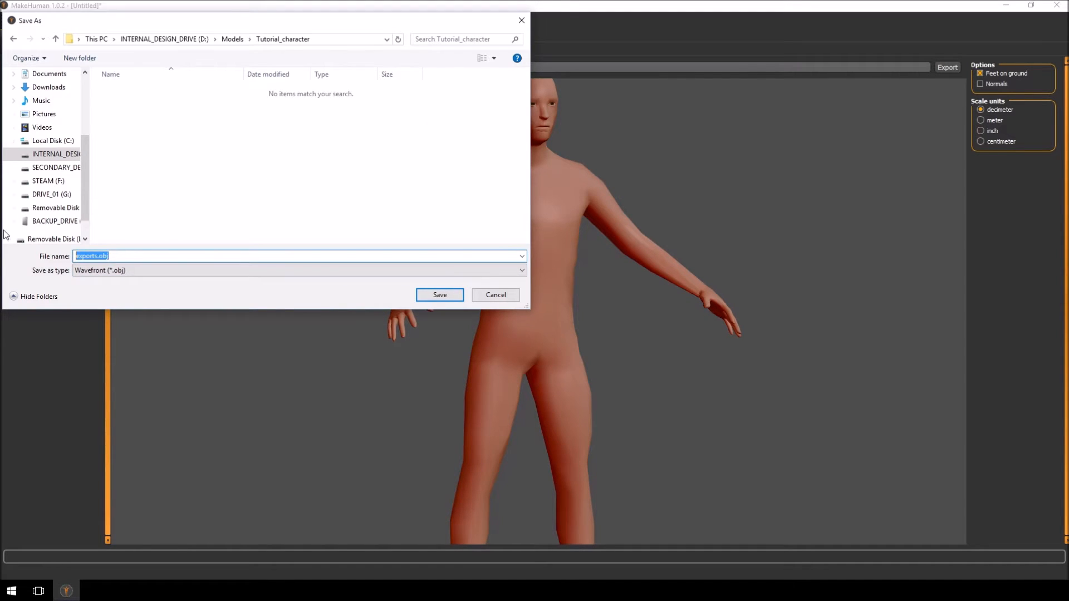
{"action": "type", "text": "tutorai"}
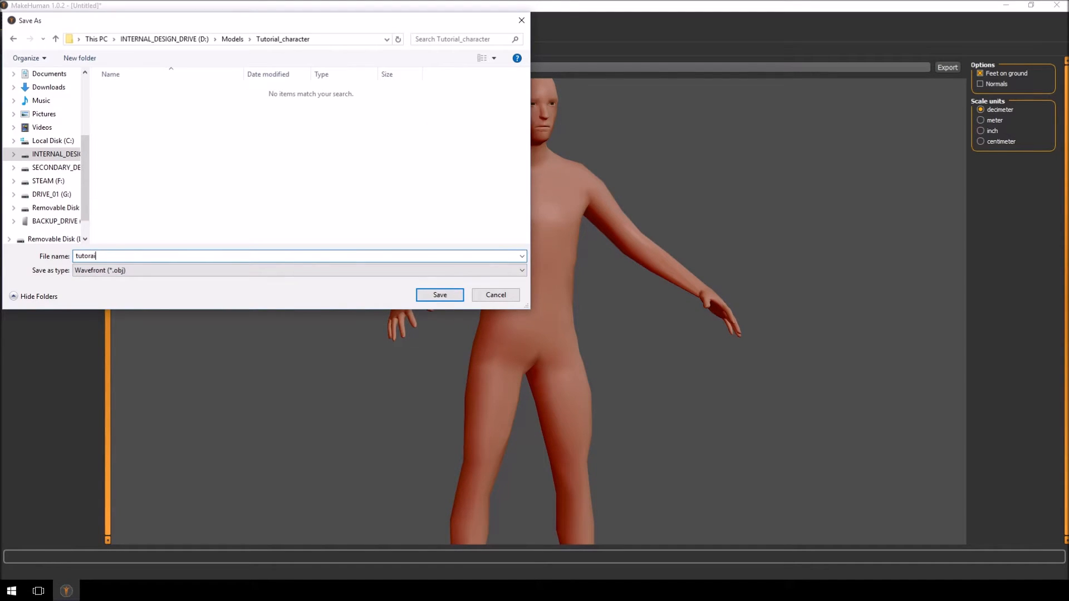
{"action": "key", "text": "BackSpace"}
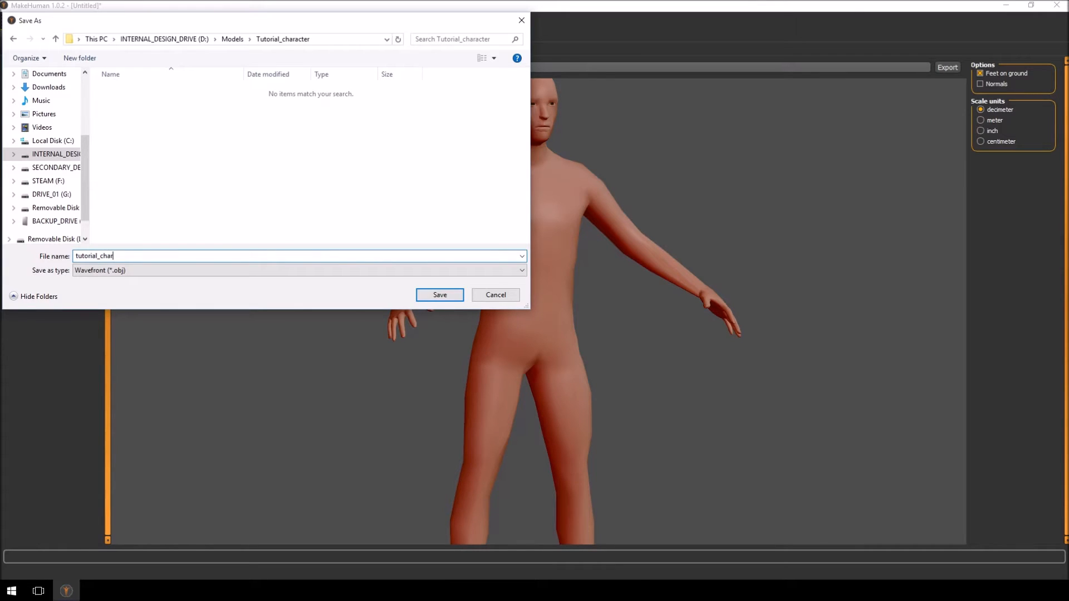
{"action": "type", "text": "."}
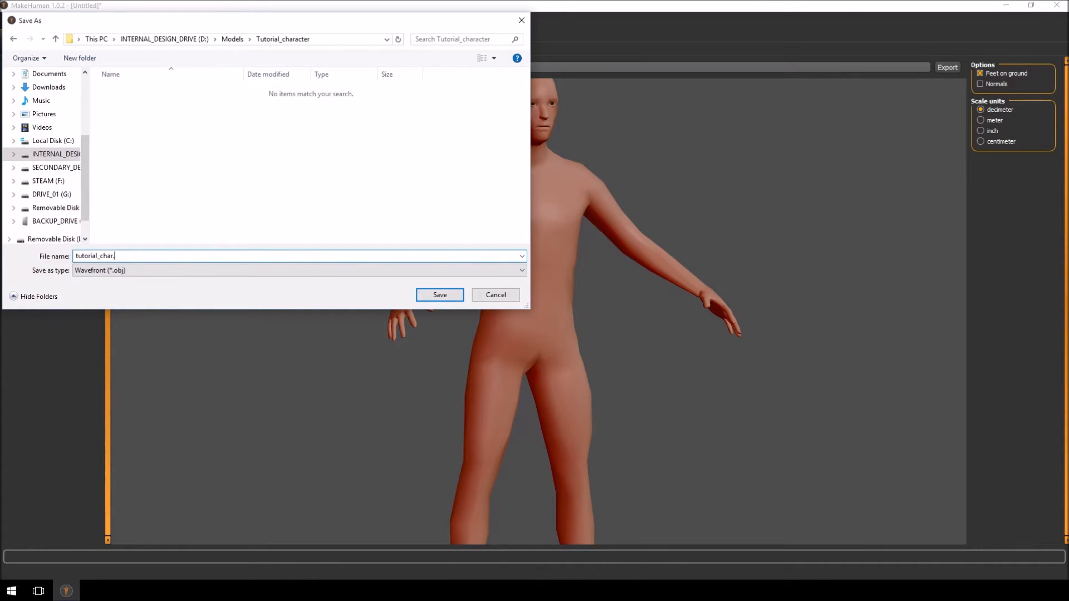
{"action": "left_click", "coordinate": [440, 294]}
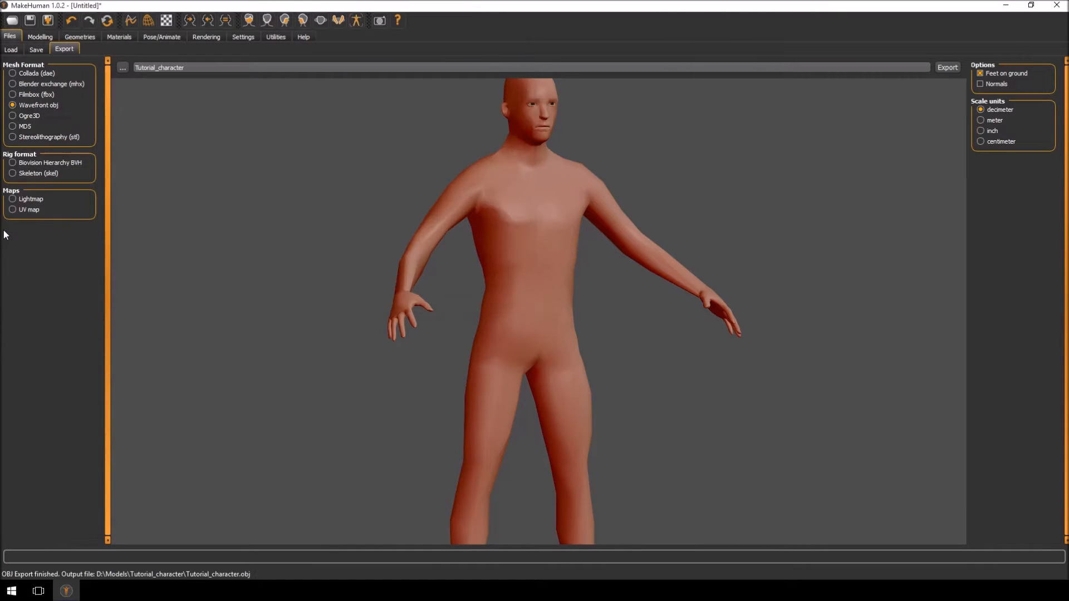
Quit MakeHuman, confirming without saving changes.
{"action": "left_click", "coordinate": [946, 67]}
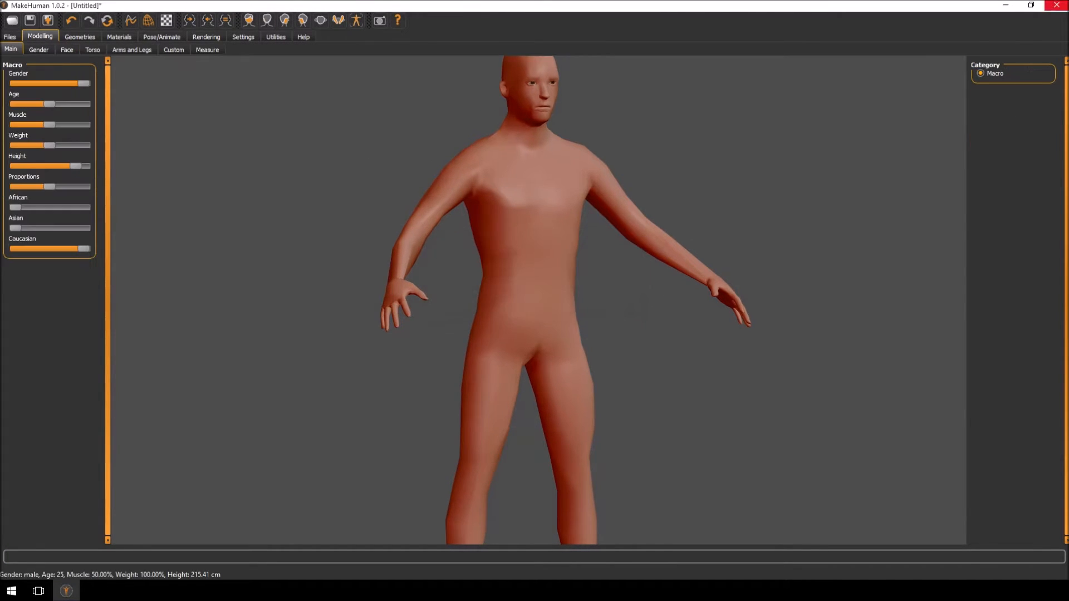
{"action": "left_click", "coordinate": [1056, 5]}
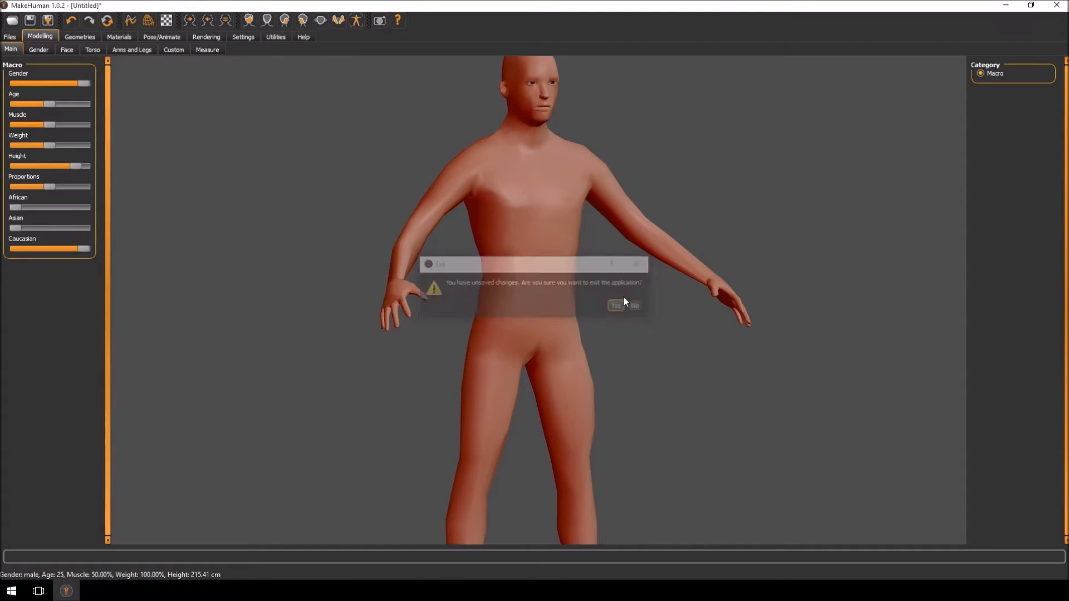
{"action": "left_click", "coordinate": [616, 305]}
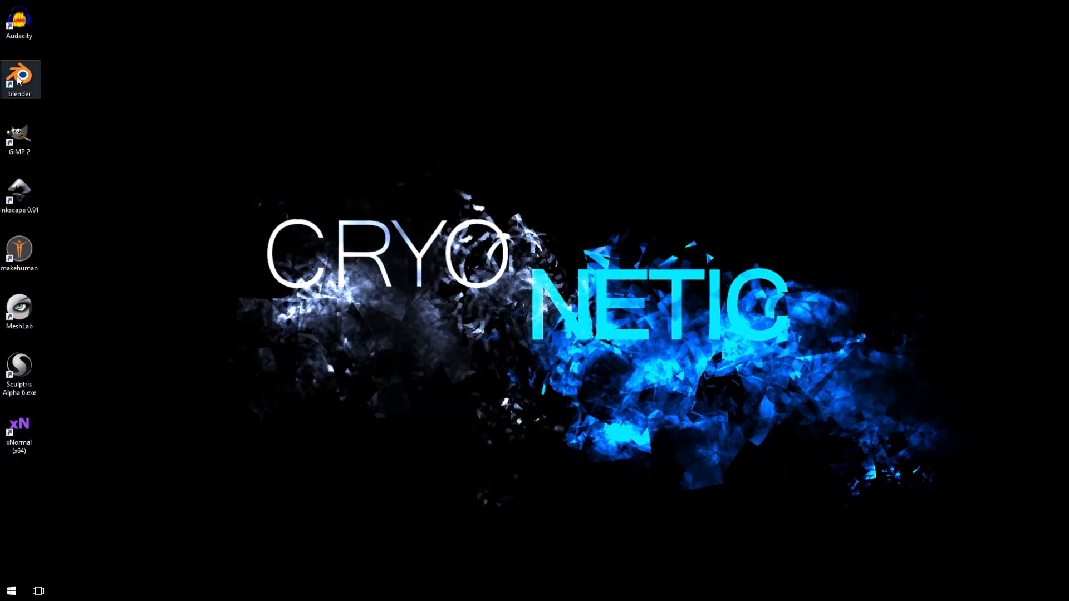
Launch Blender, start the keystroke display and reset the 3D cursor to the origin.
{"action": "double_click", "coordinate": [20, 73]}
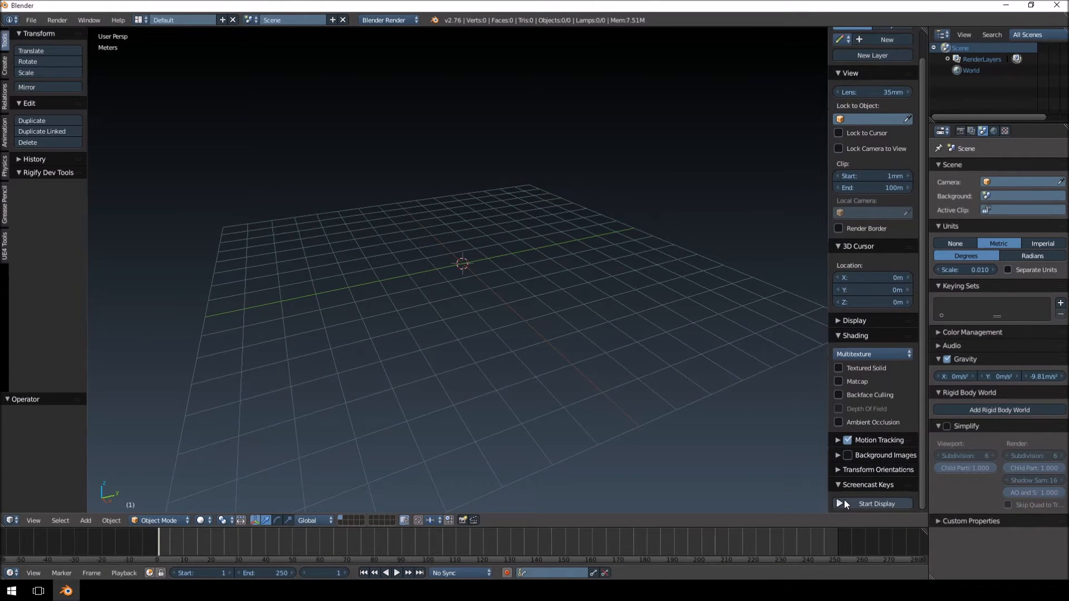
{"action": "left_click", "coordinate": [878, 504]}
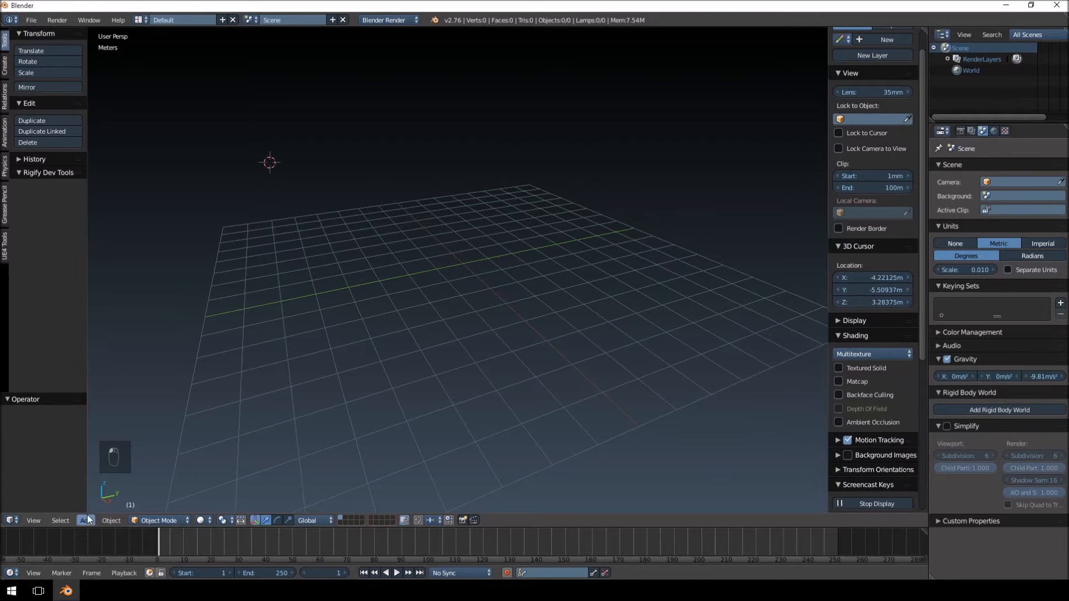
{"action": "key", "text": "shift+c"}
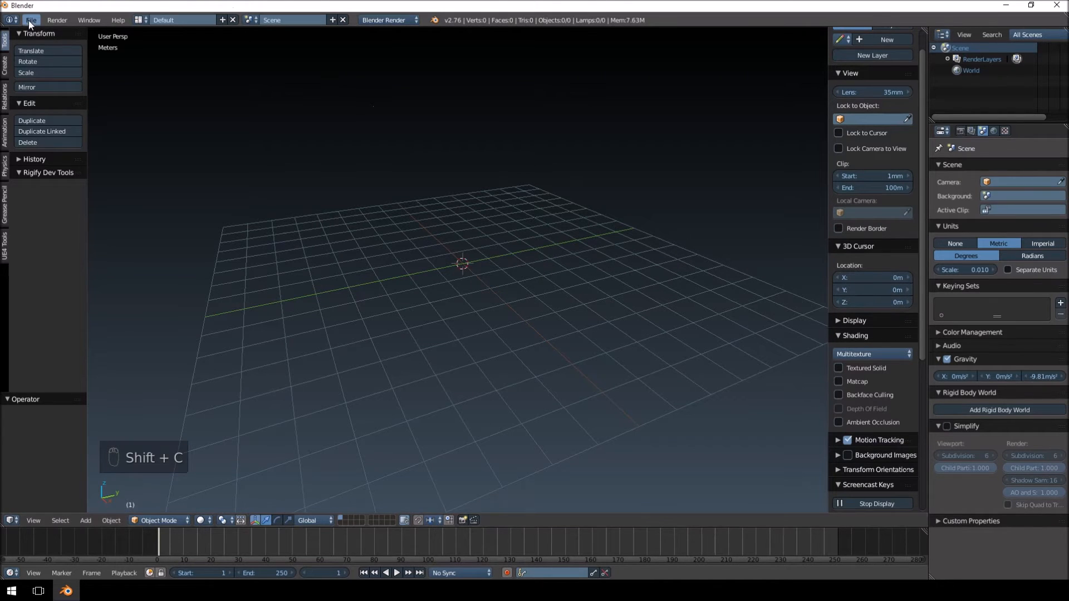
Import Tutorial_character.obj as Wavefront OBJ from D:/Models/Tutorial_character.
{"action": "left_click", "coordinate": [31, 20]}
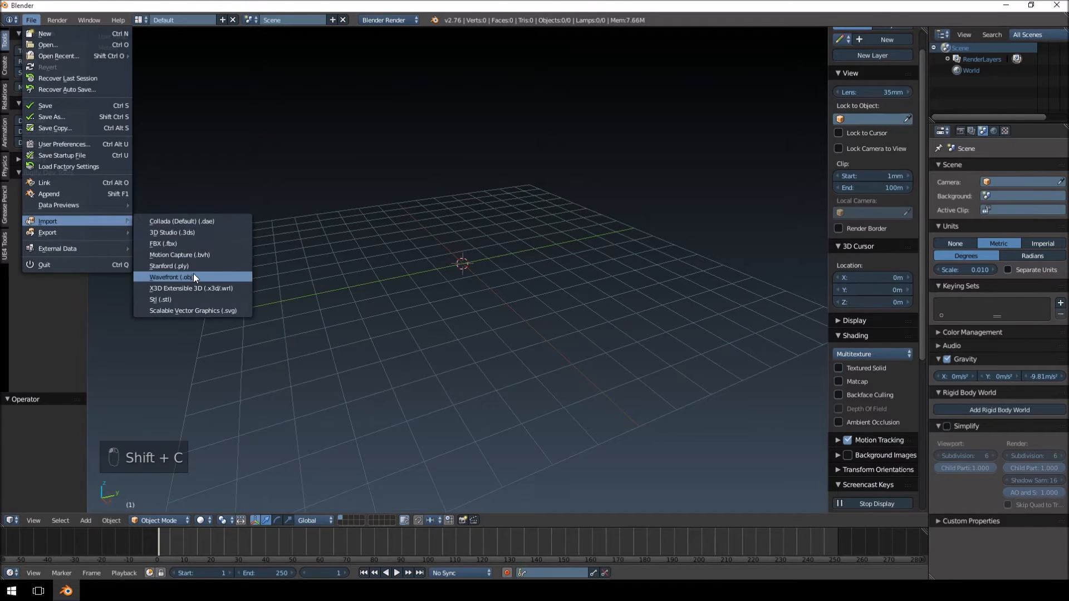
{"action": "left_click", "coordinate": [169, 276]}
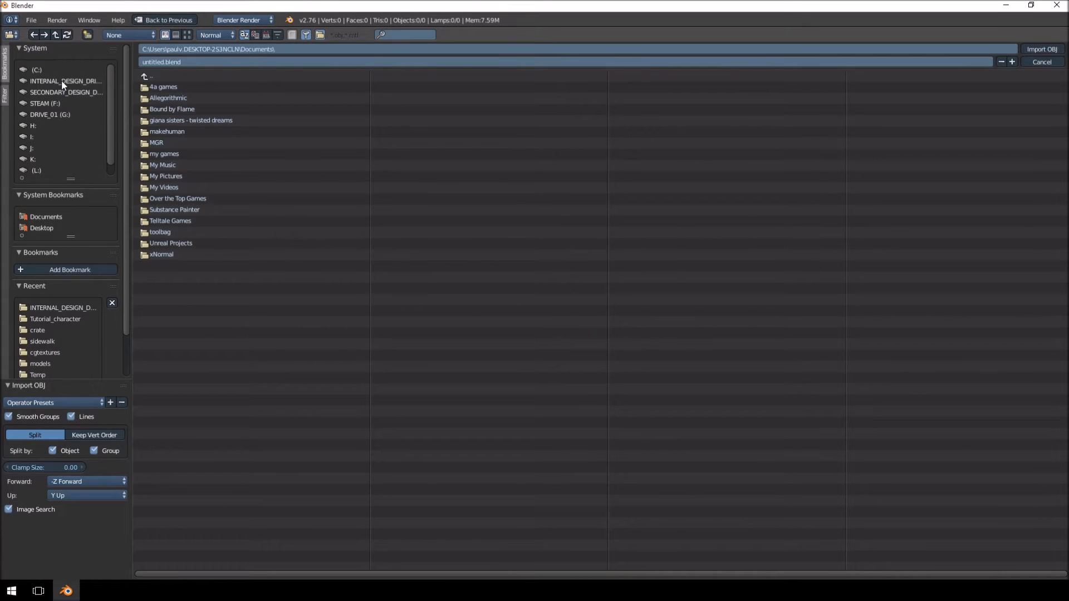
{"action": "left_click", "coordinate": [62, 81]}
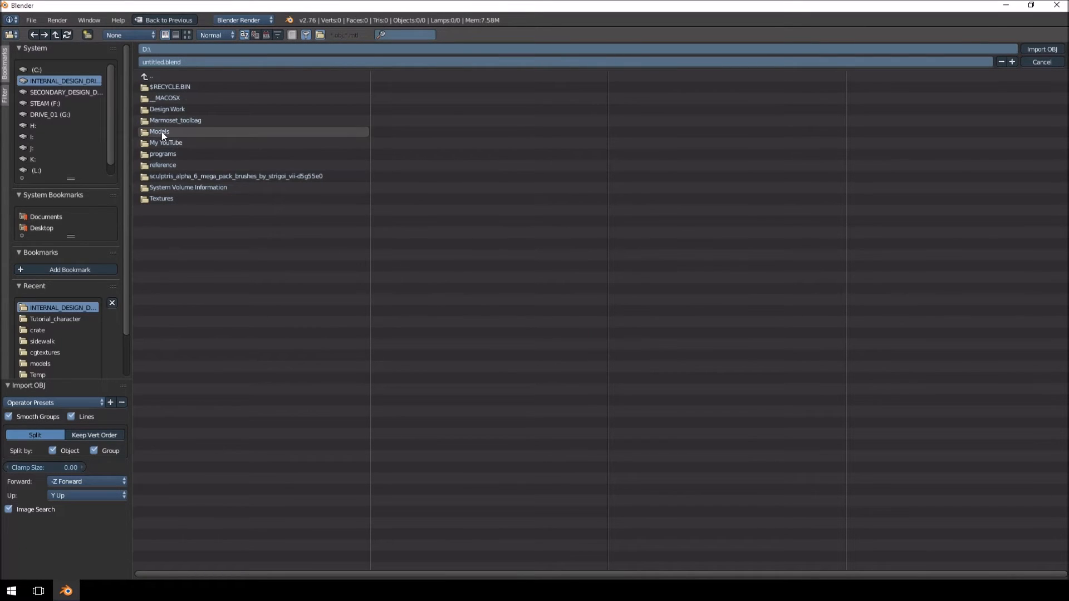
{"action": "double_click", "coordinate": [160, 131]}
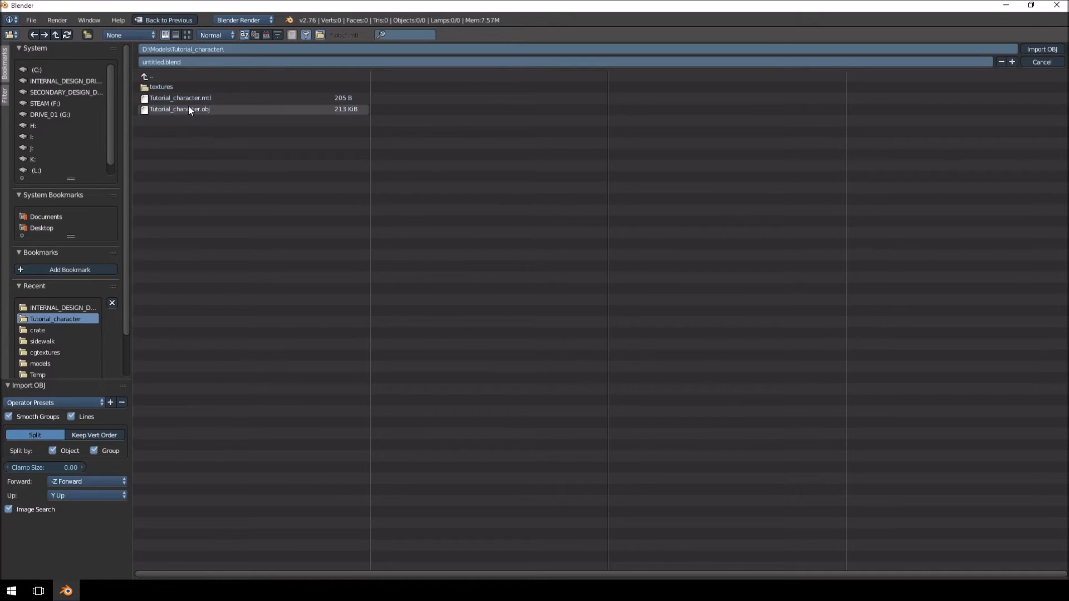
{"action": "left_click", "coordinate": [1042, 48]}
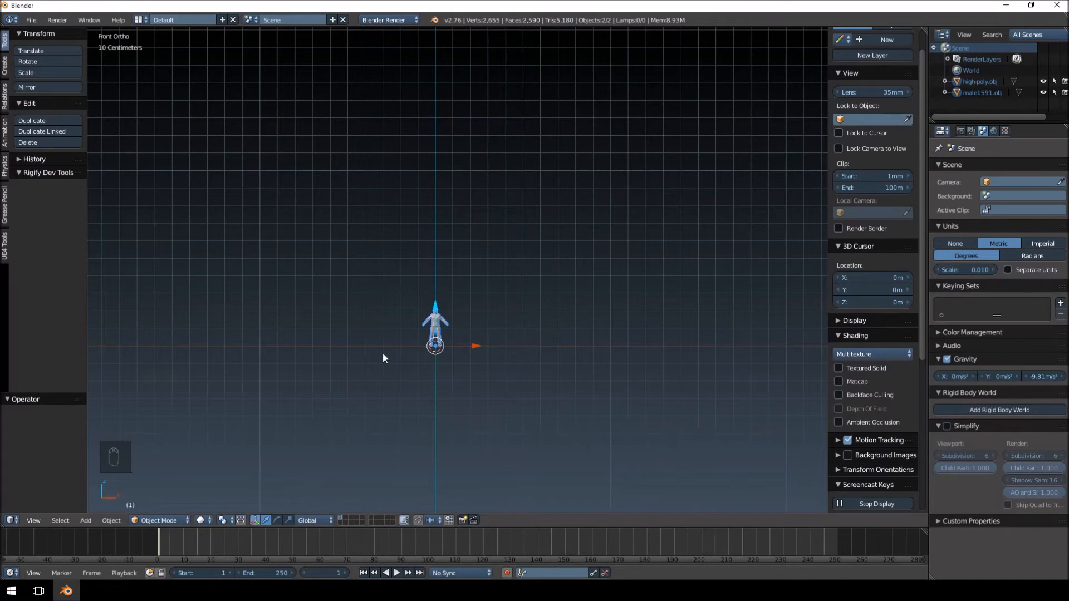
Scale the imported male1591 mesh up by 10 and enter Edit Mode in front view.
{"action": "key", "text": "a"}
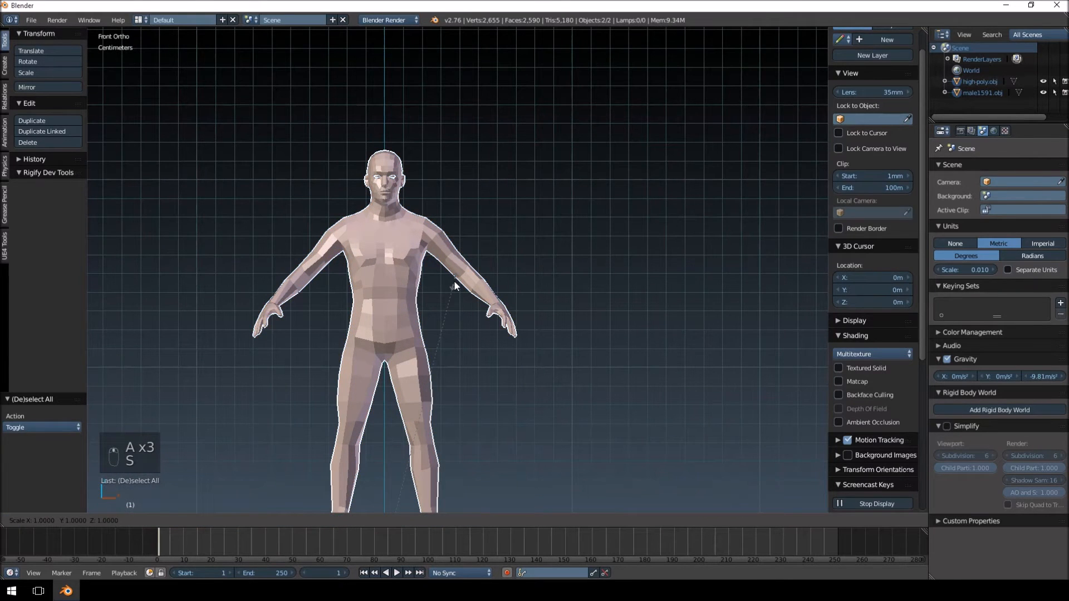
{"action": "key", "text": "s"}
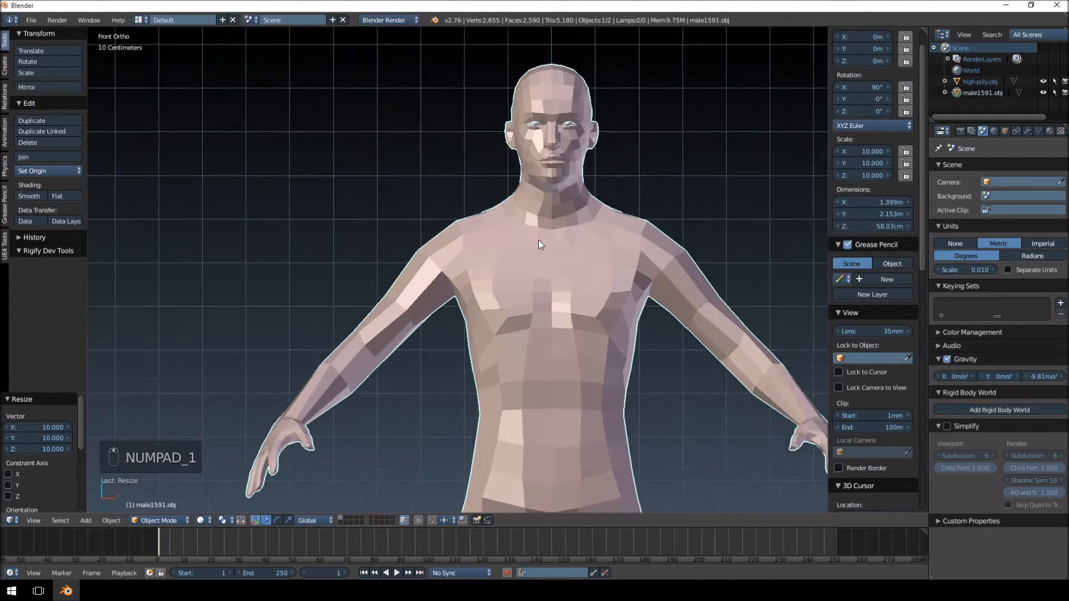
{"action": "key", "text": "Tab"}
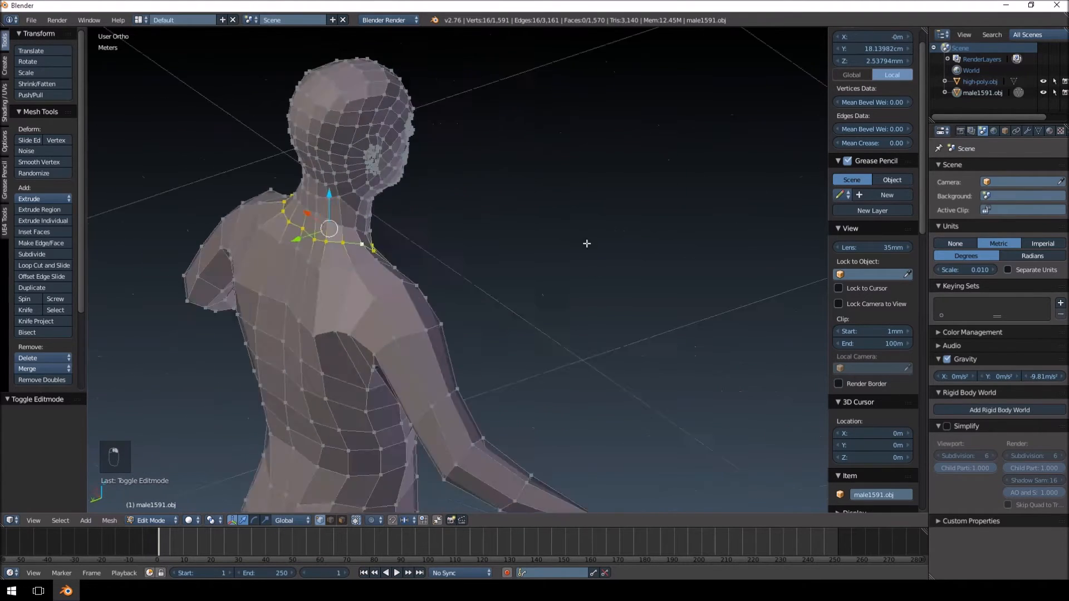
Mark the neck loop as a seam and separate the head into a new object, male_head.
{"action": "left_click_drag", "start_coordinate": [587, 244], "coordinate": [566, 247]}
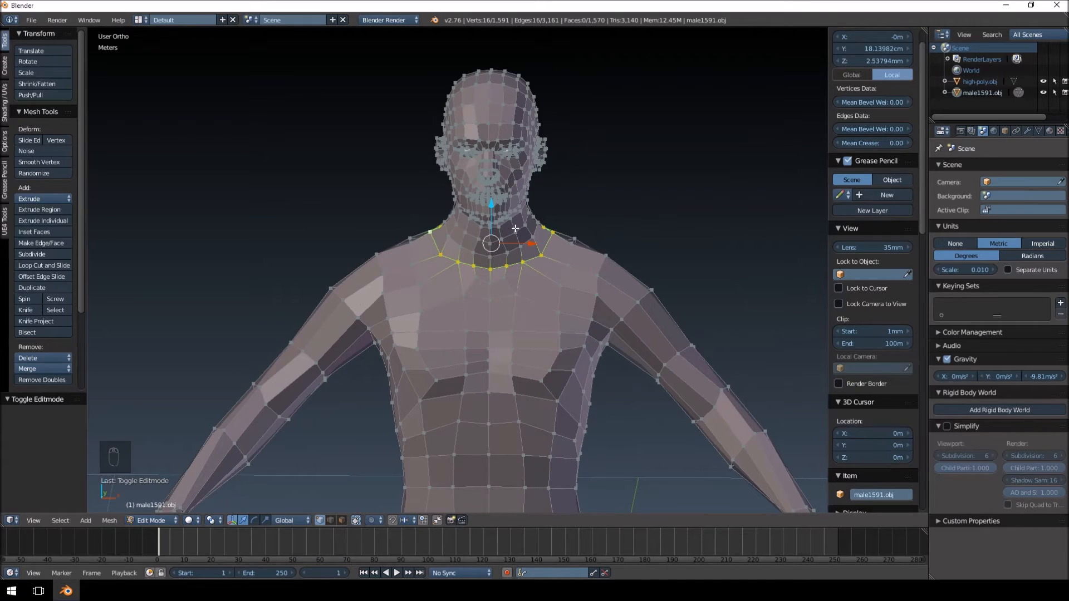
{"action": "key", "text": "ctrl+e"}
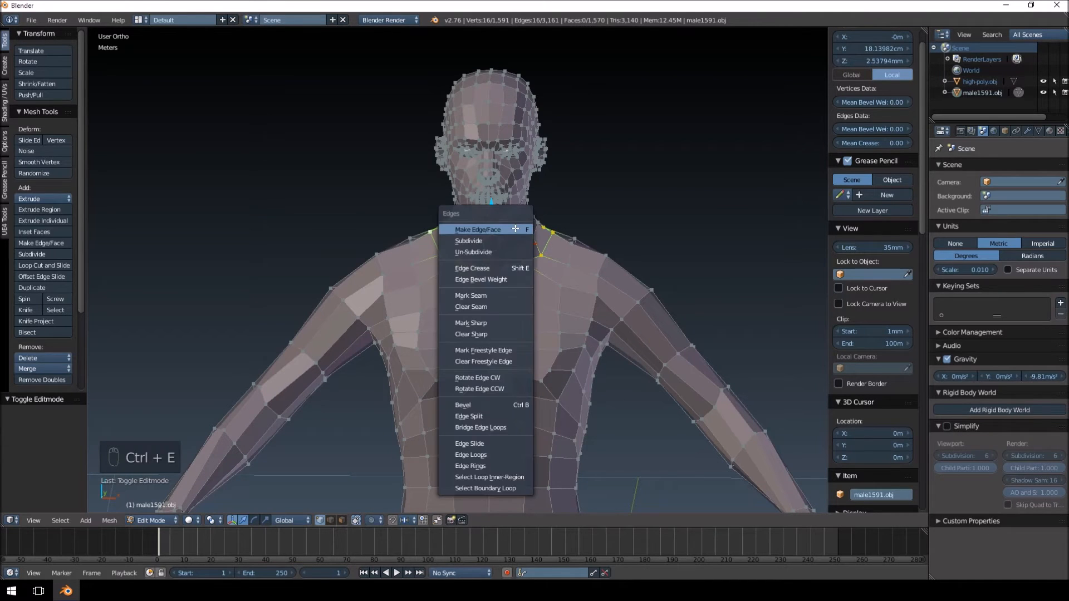
{"action": "left_click", "coordinate": [469, 296]}
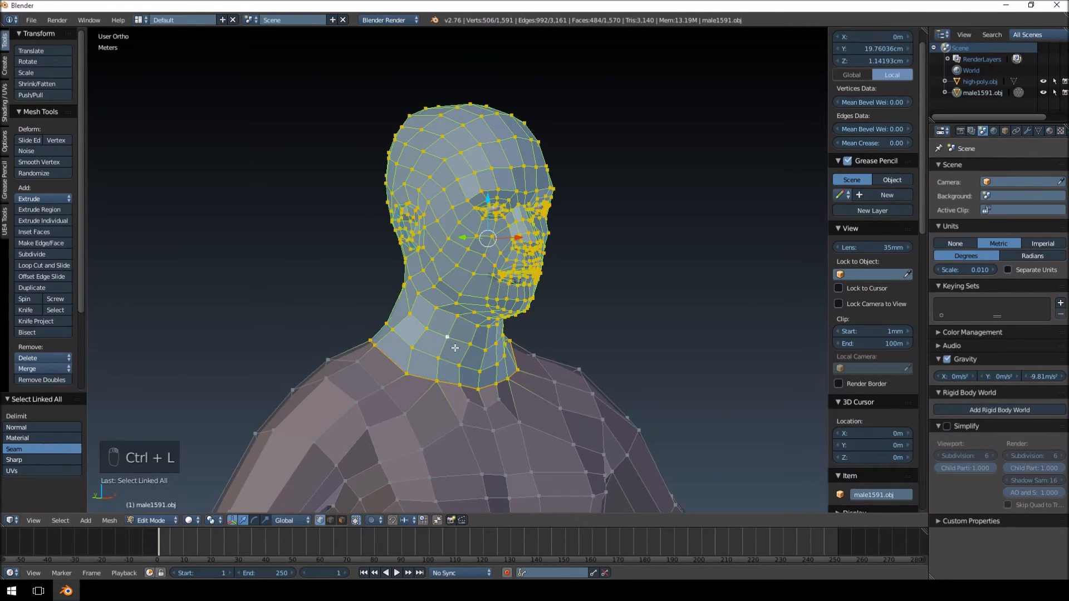
{"action": "key", "text": "P"}
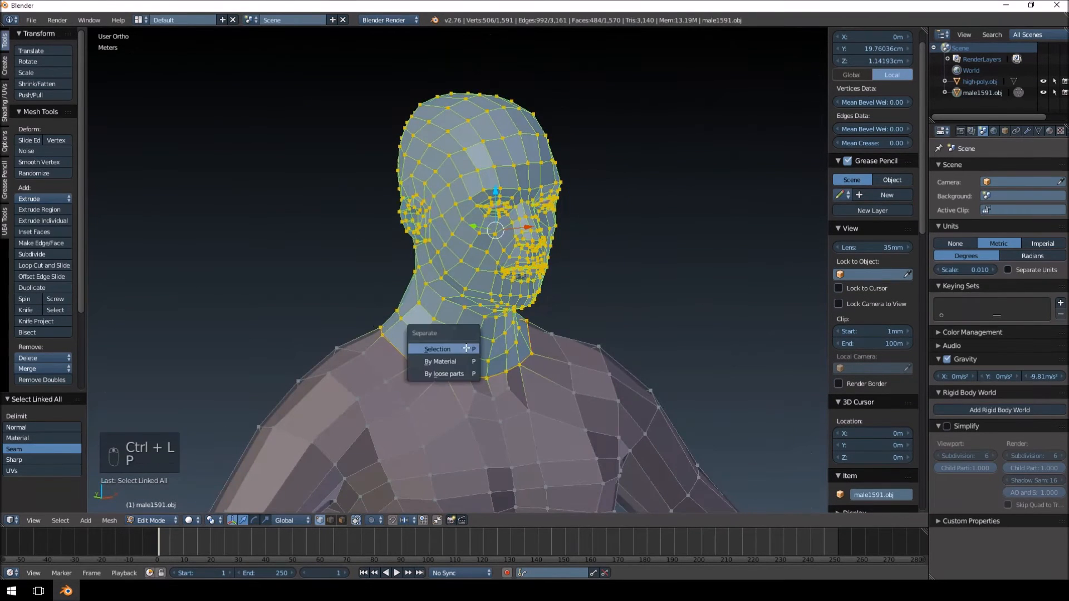
{"action": "mouse_move", "coordinate": [438, 348]}
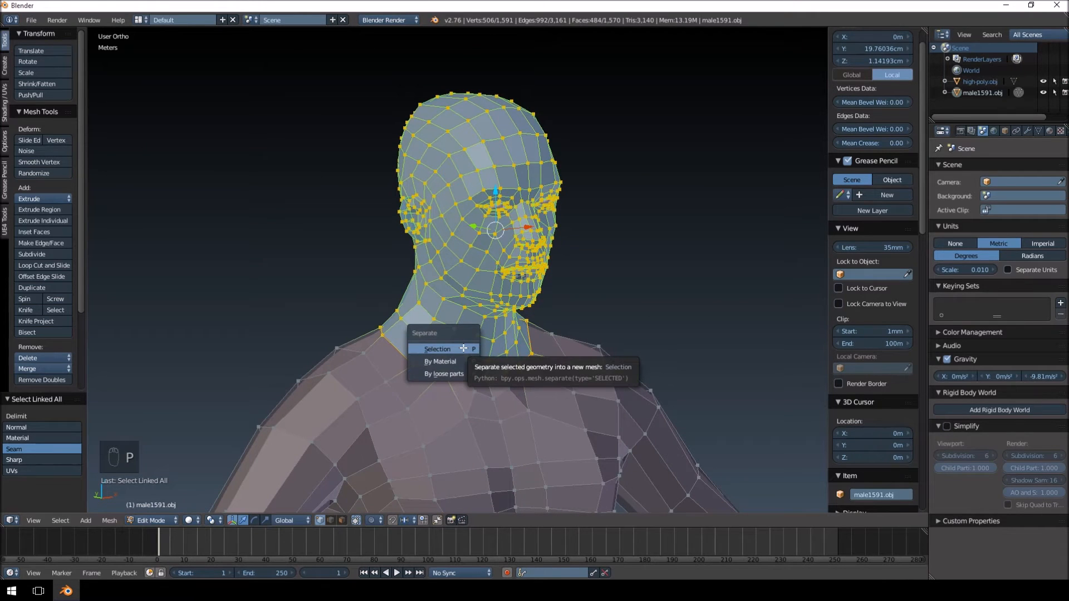
{"action": "left_click", "coordinate": [437, 348]}
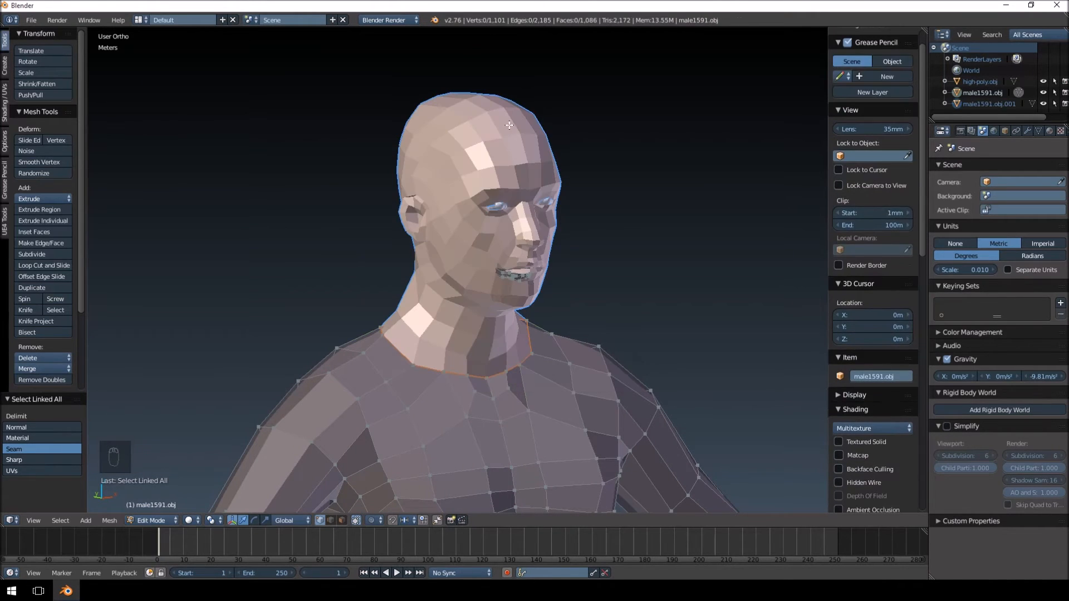
{"action": "key", "text": "Tab"}
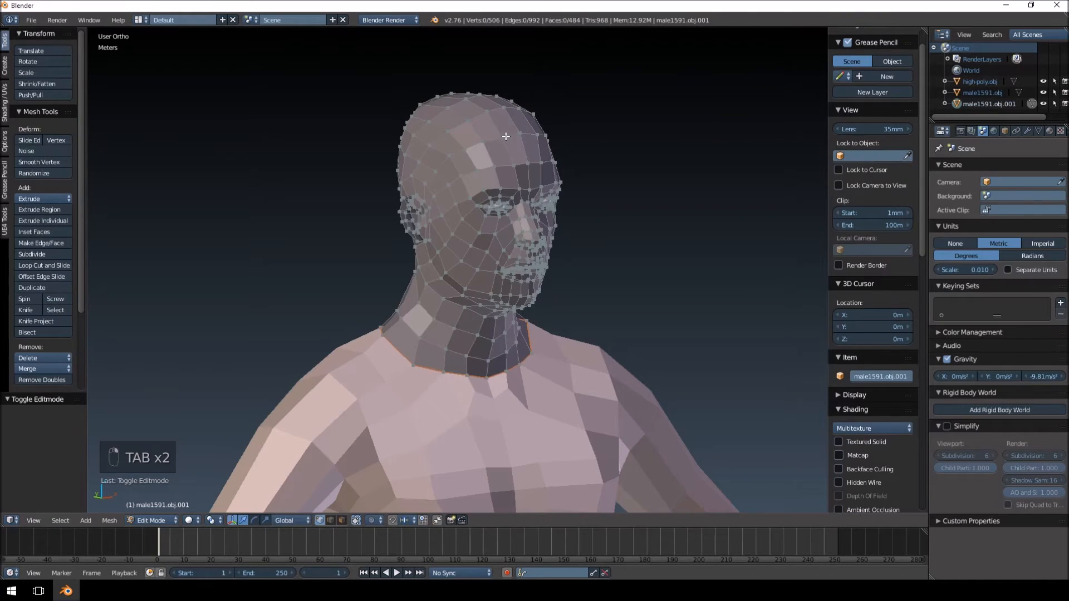
{"action": "key", "text": "Tab"}
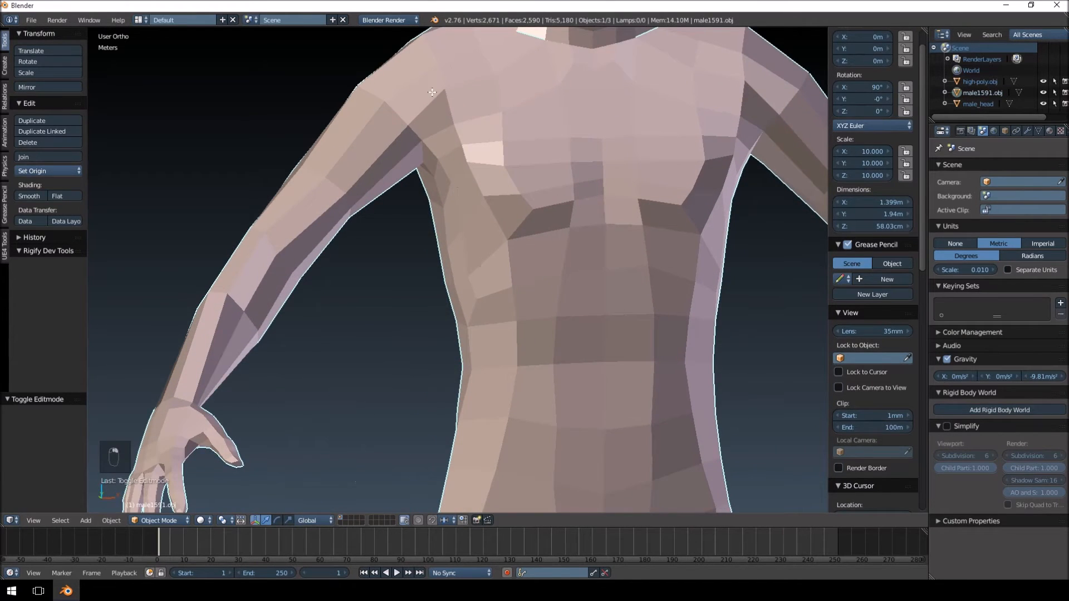
Mark the shoulder edges as a seam, separate both arms and name the object male_arms.
{"action": "key", "text": "Tab"}
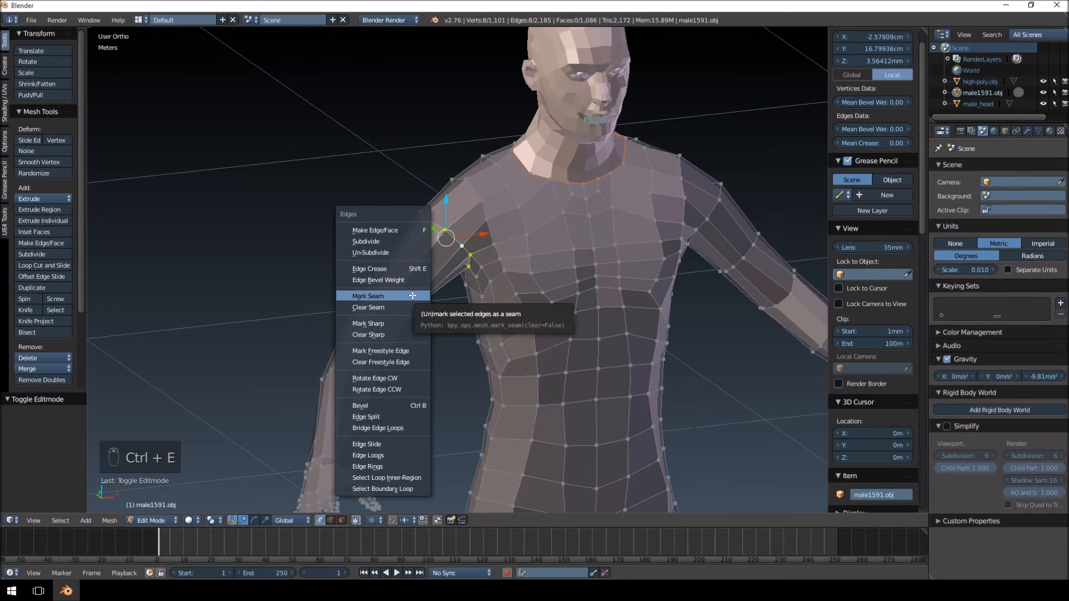
{"action": "left_click", "coordinate": [368, 296]}
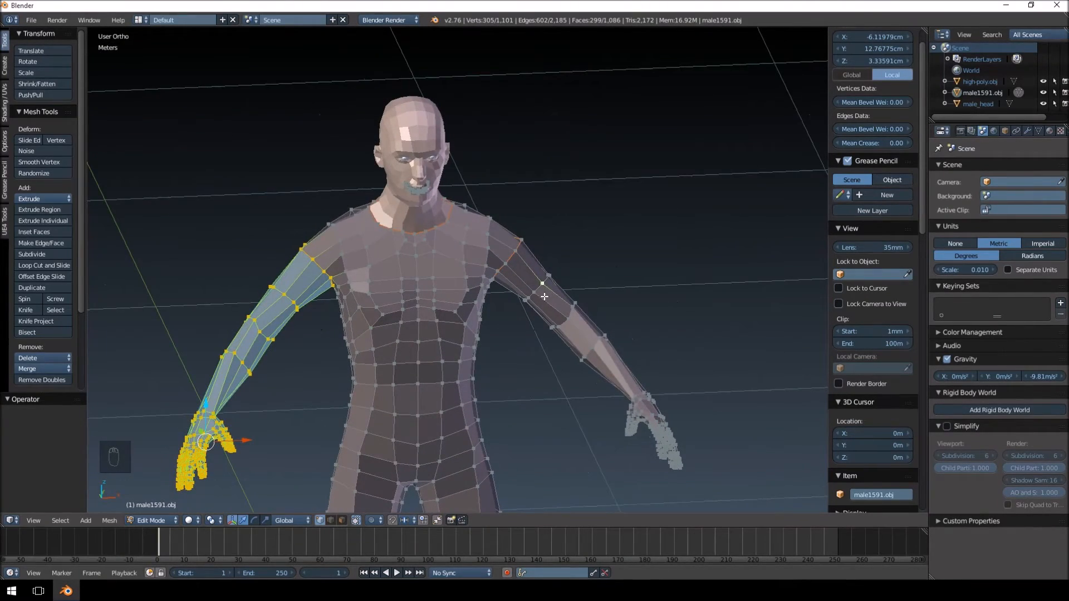
{"action": "key", "text": "z"}
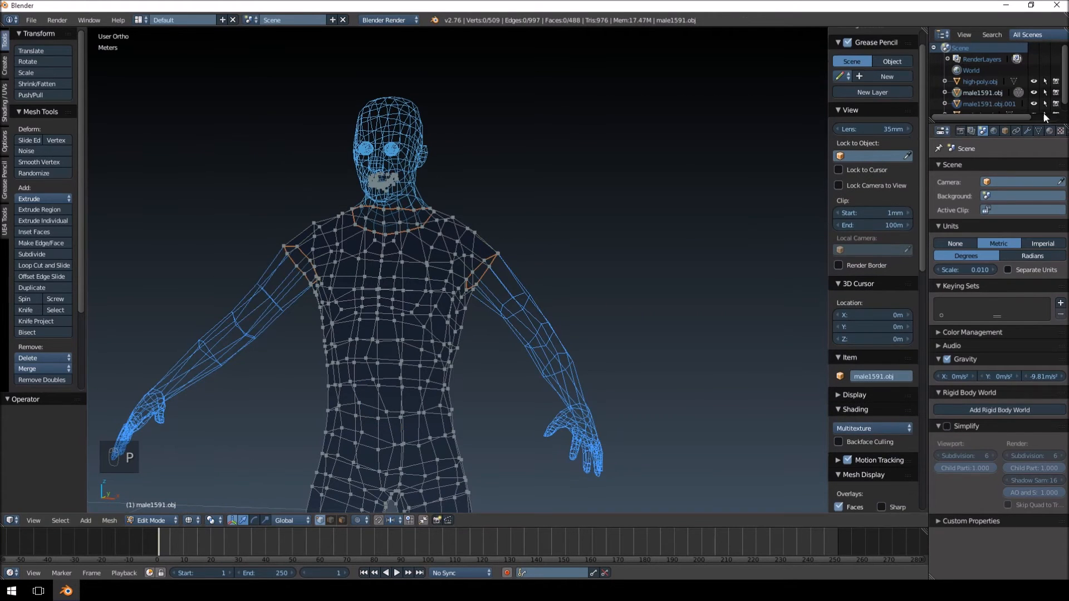
{"action": "key", "text": "Tab"}
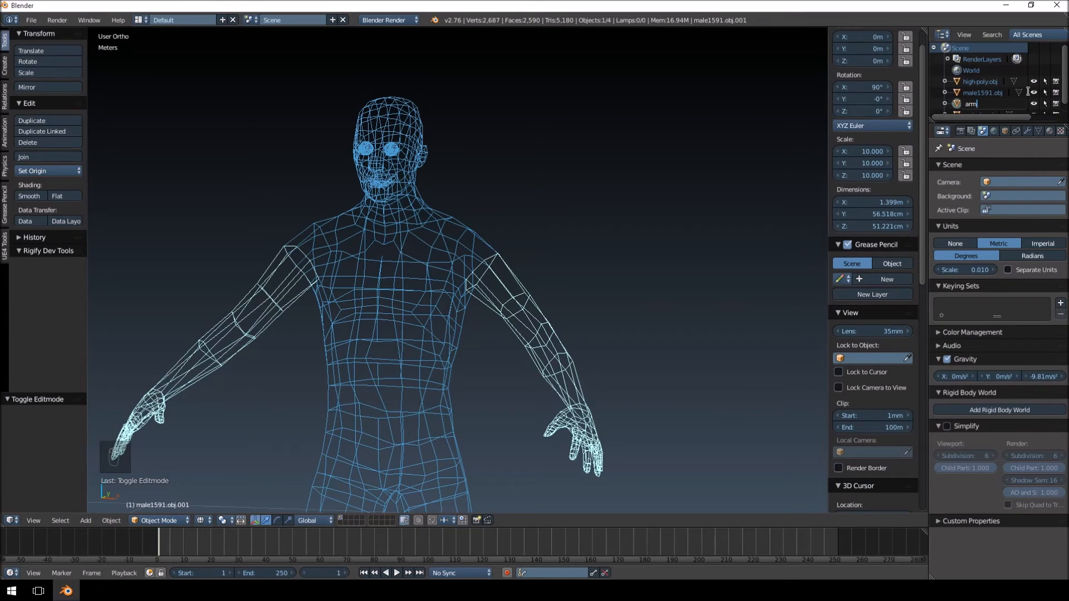
{"action": "key", "text": "BackSpace"}
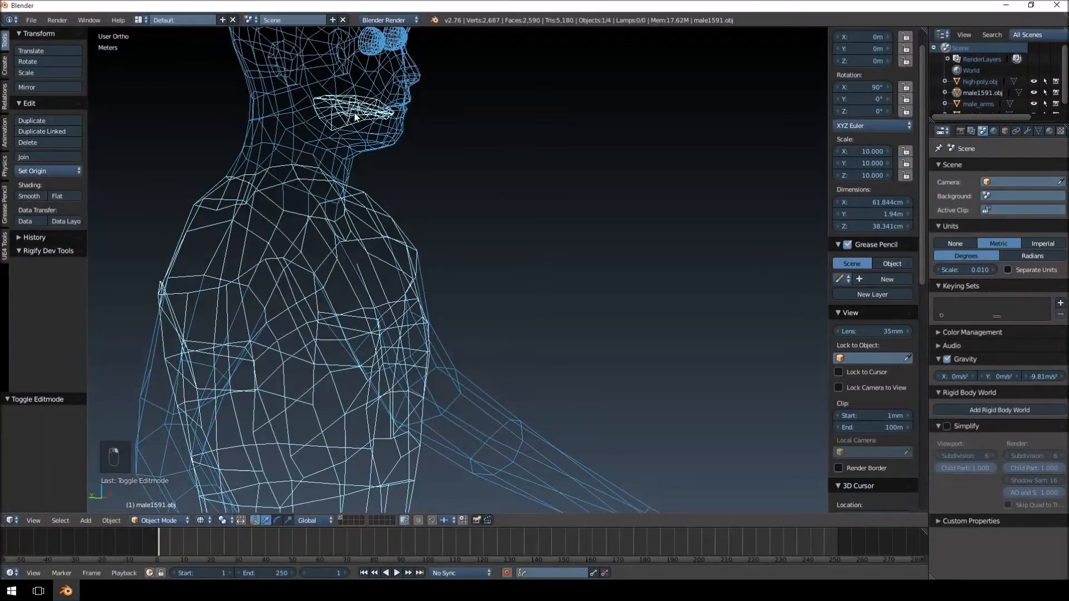
Mark the waist loop as a seam, separate the upper torso and name it male_top.
{"action": "key", "text": "Tab"}
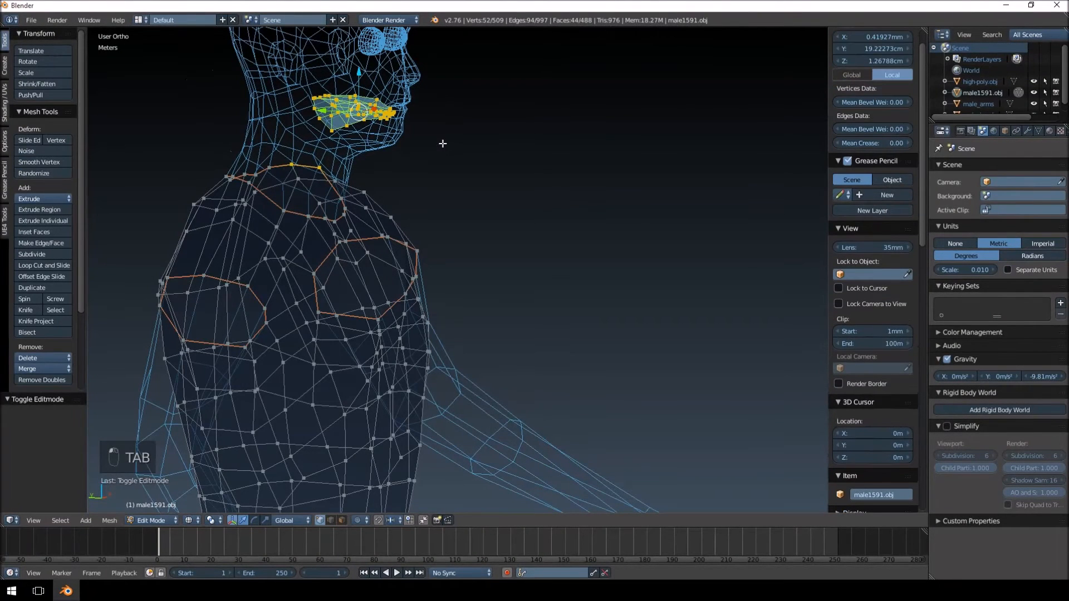
{"action": "key", "text": "a"}
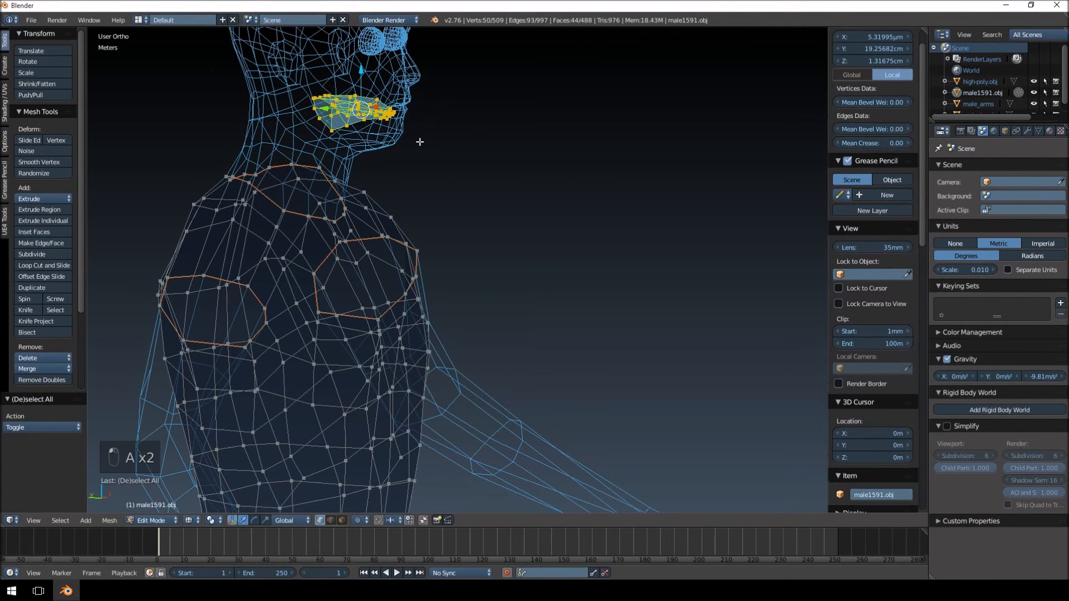
{"action": "key", "text": "Tab"}
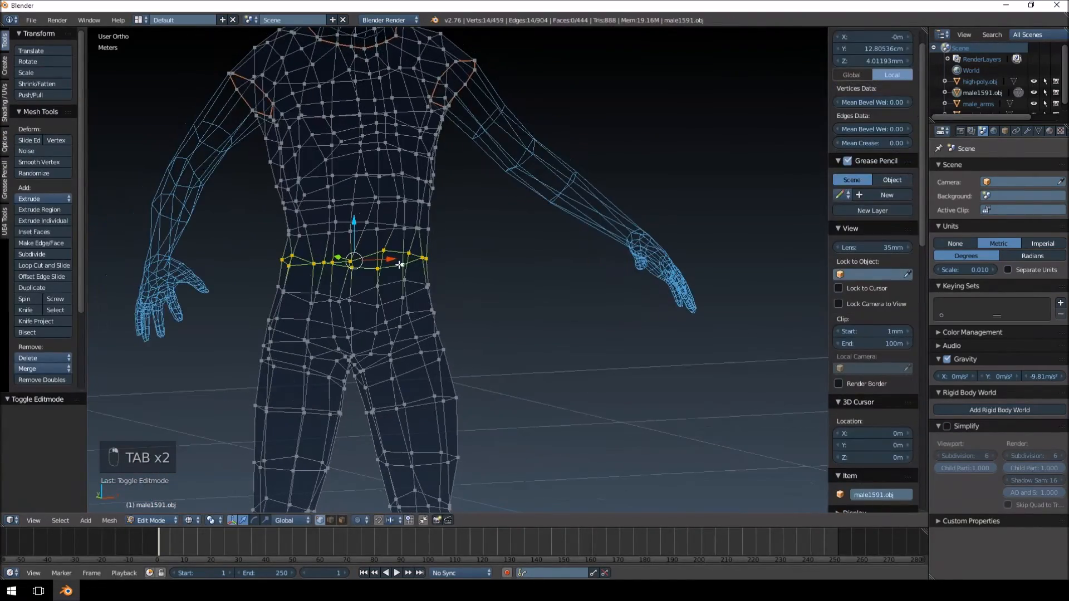
{"action": "key", "text": "W"}
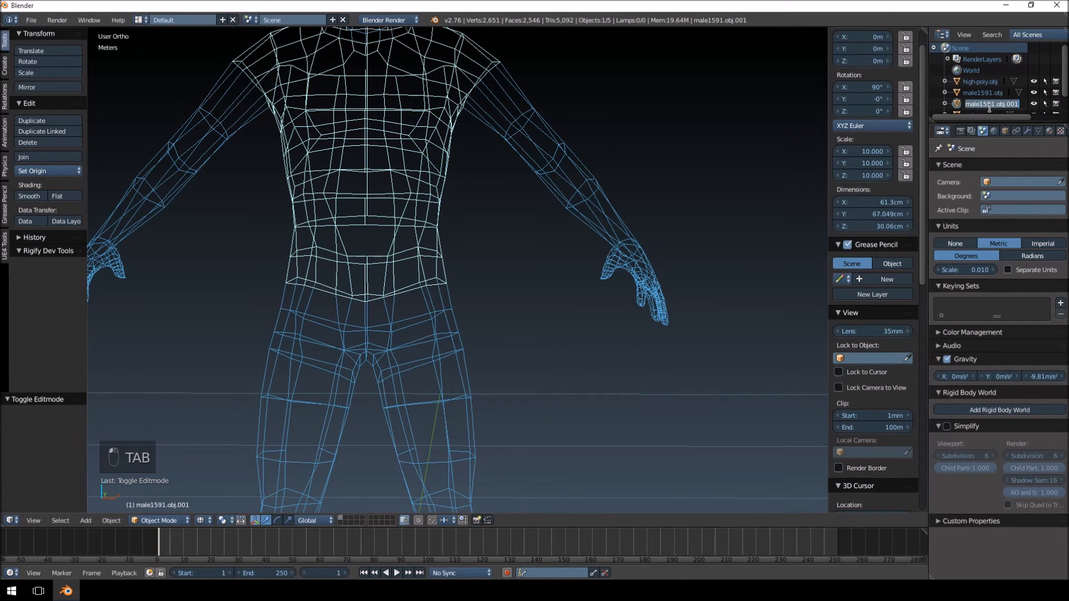
{"action": "type", "text": "male_top"}
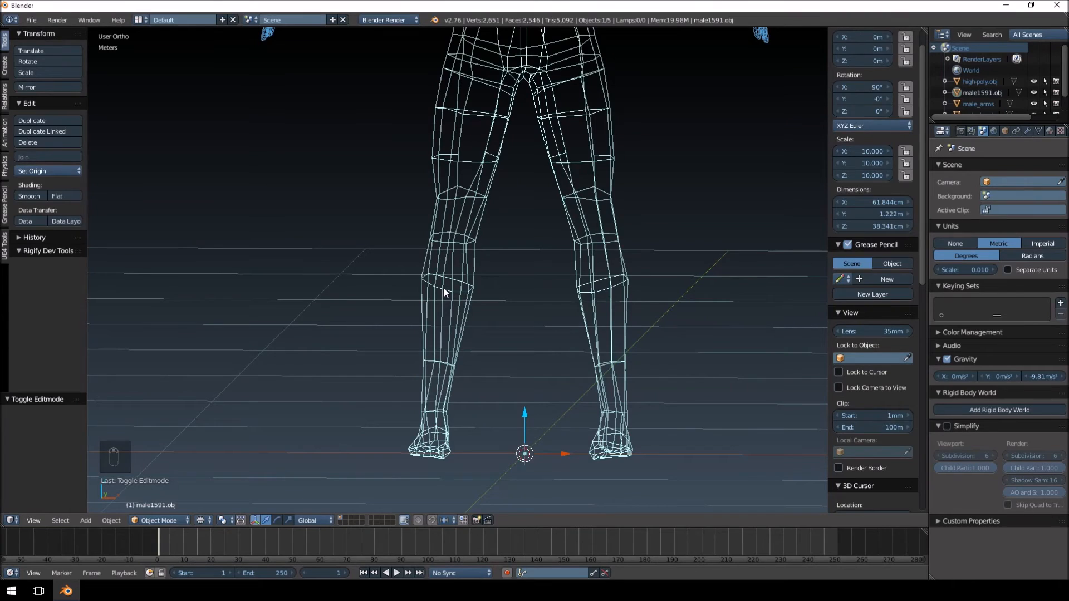
Separate the lower legs into a new boots object and rename the remaining legs object male_pants.
{"action": "key", "text": "Tab"}
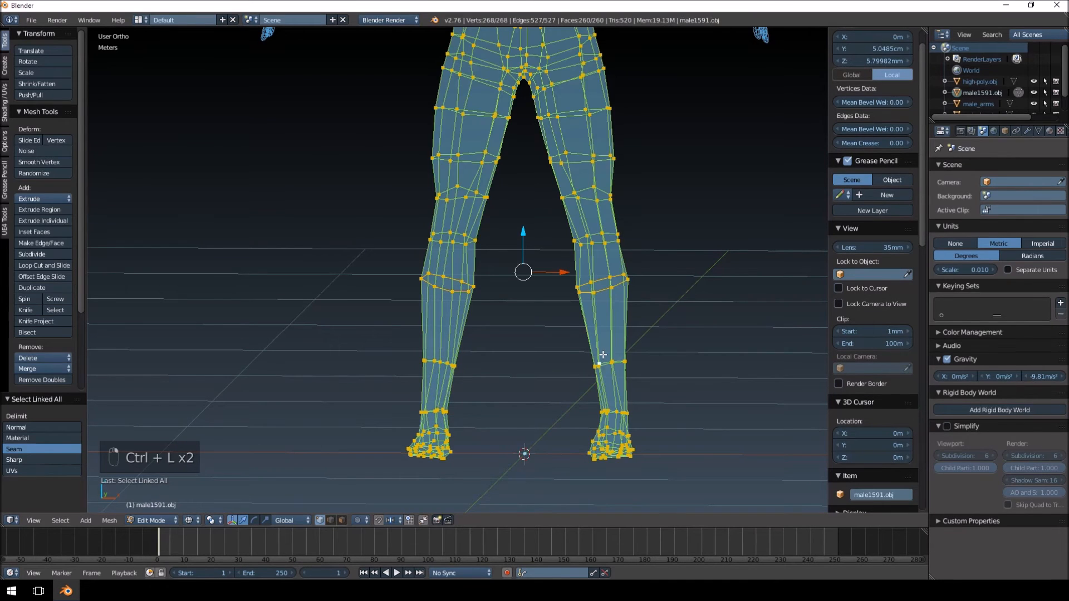
{"action": "key", "text": "ctrl+z"}
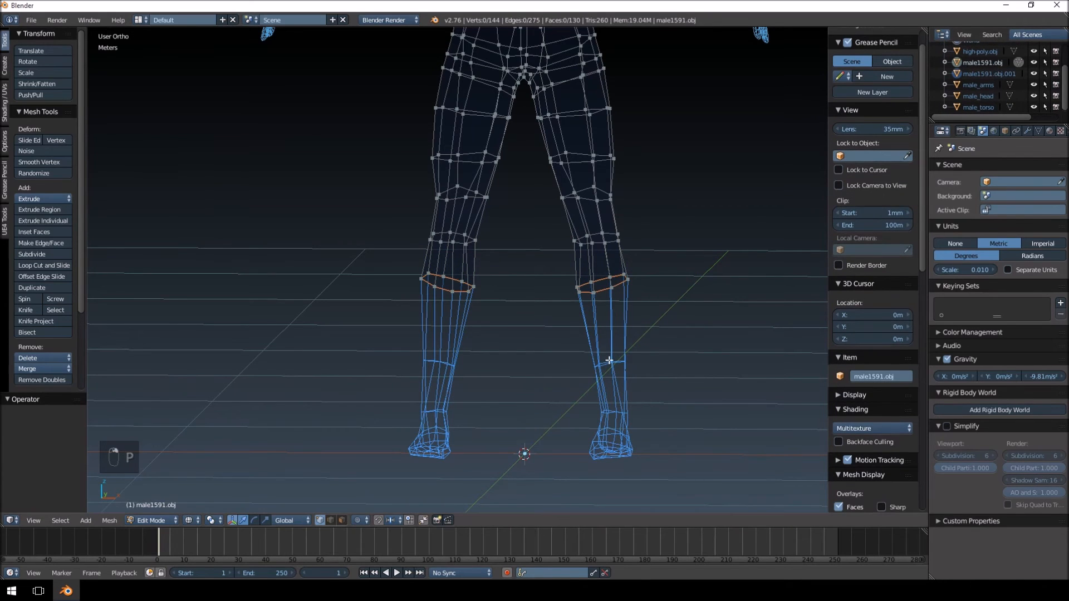
{"action": "key", "text": "Tab"}
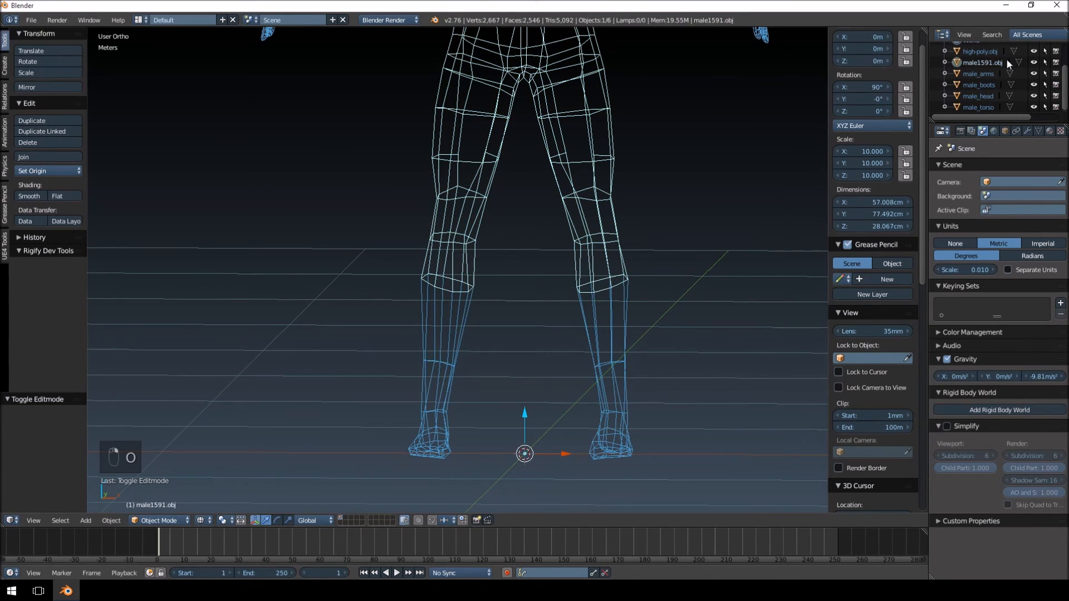
{"action": "double_click", "coordinate": [978, 61]}
{"action": "type", "text": "male_pants"}
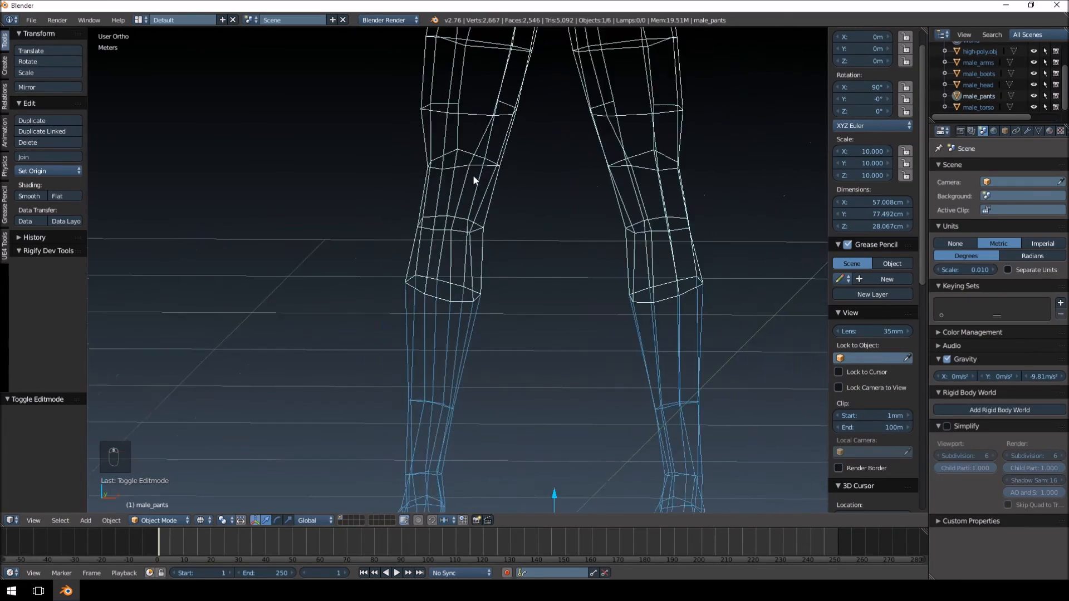
Check the male_pants mesh, then select the eyes object and begin editing the torso mesh.
{"action": "key", "text": "Tab"}
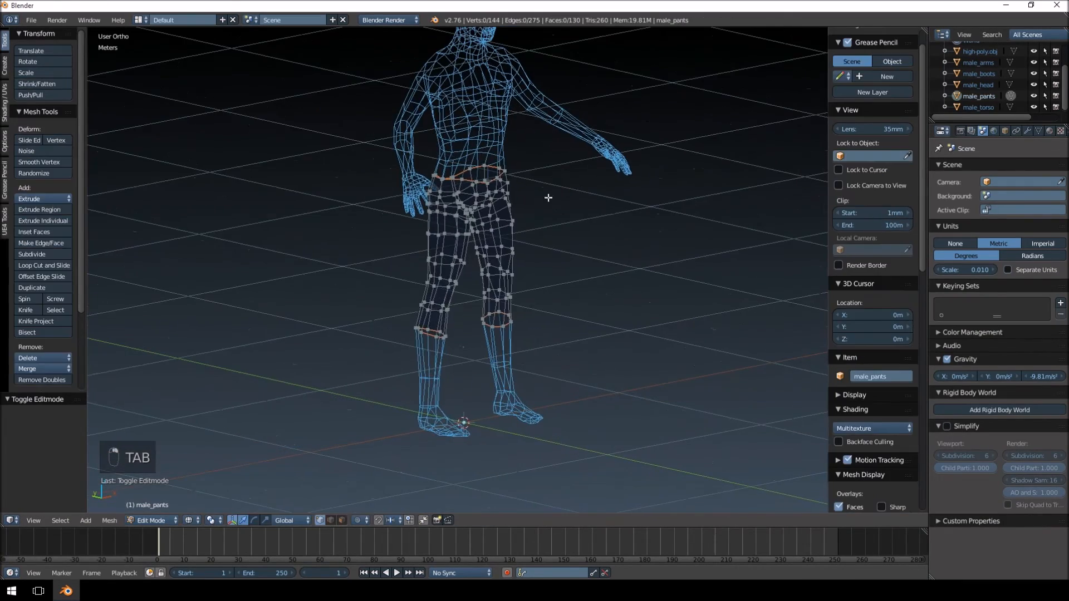
{"action": "key", "text": "Tab"}
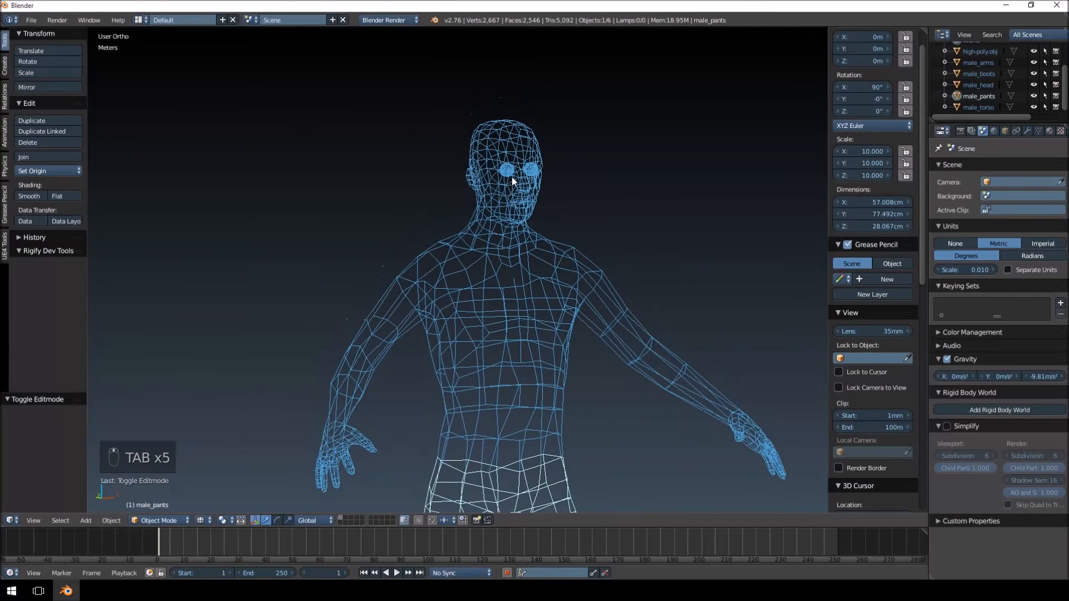
{"action": "left_click", "coordinate": [988, 51]}
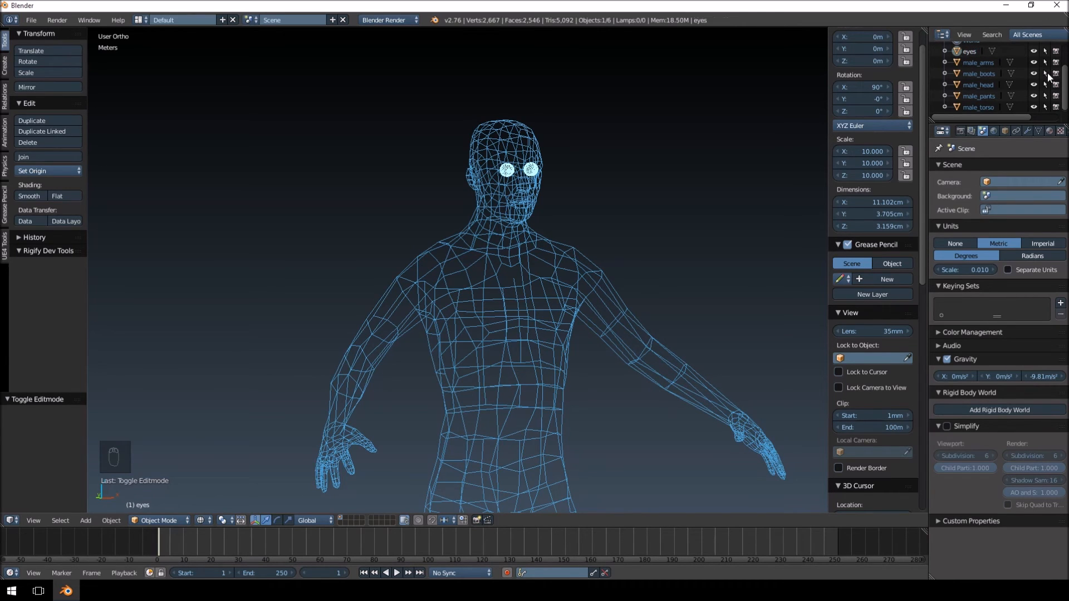
{"action": "key", "text": "Tab"}
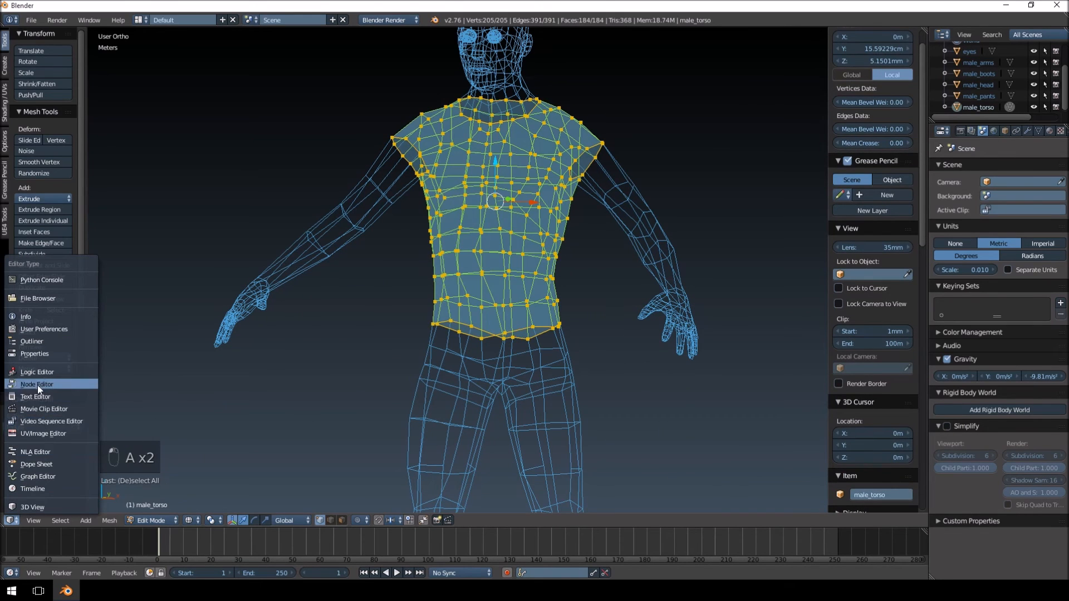
View the torso's UV layout in the UV/Image Editor and return to the 3D viewport.
{"action": "left_click", "coordinate": [34, 433]}
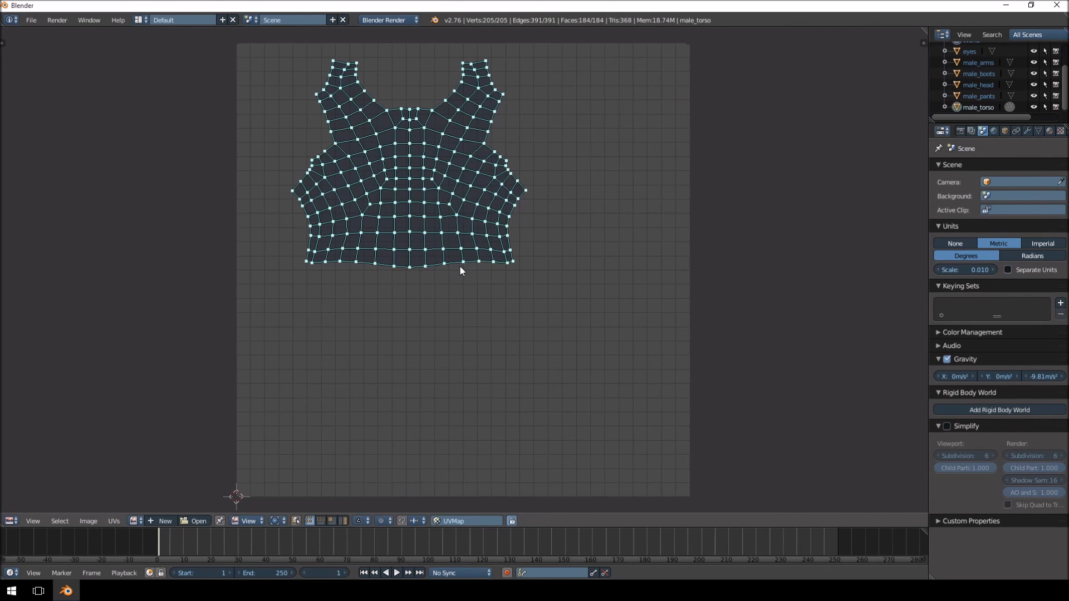
{"action": "left_click", "coordinate": [9, 521]}
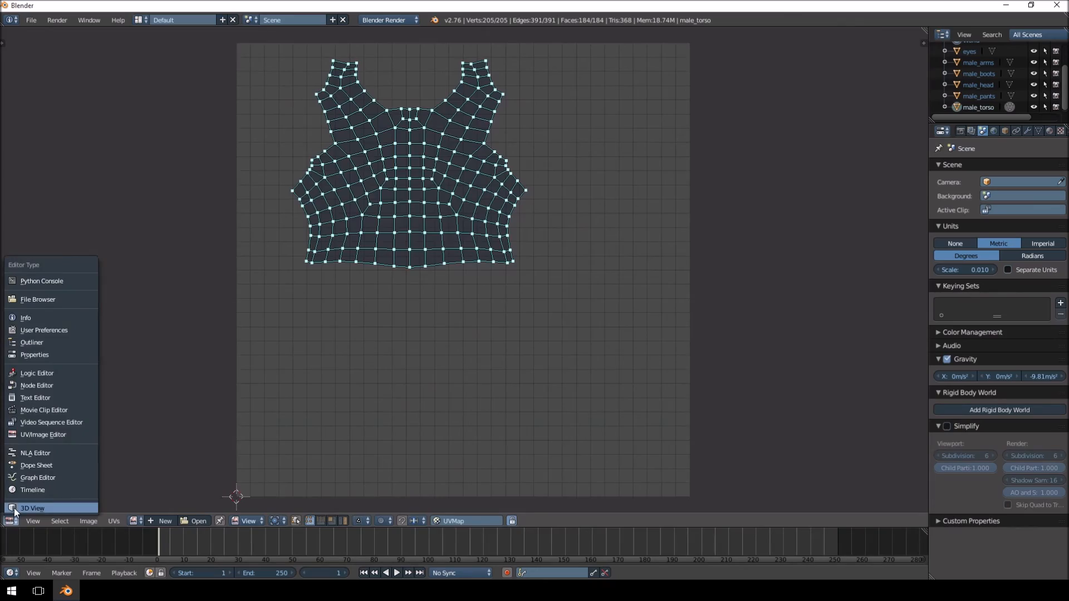
{"action": "left_click", "coordinate": [30, 508]}
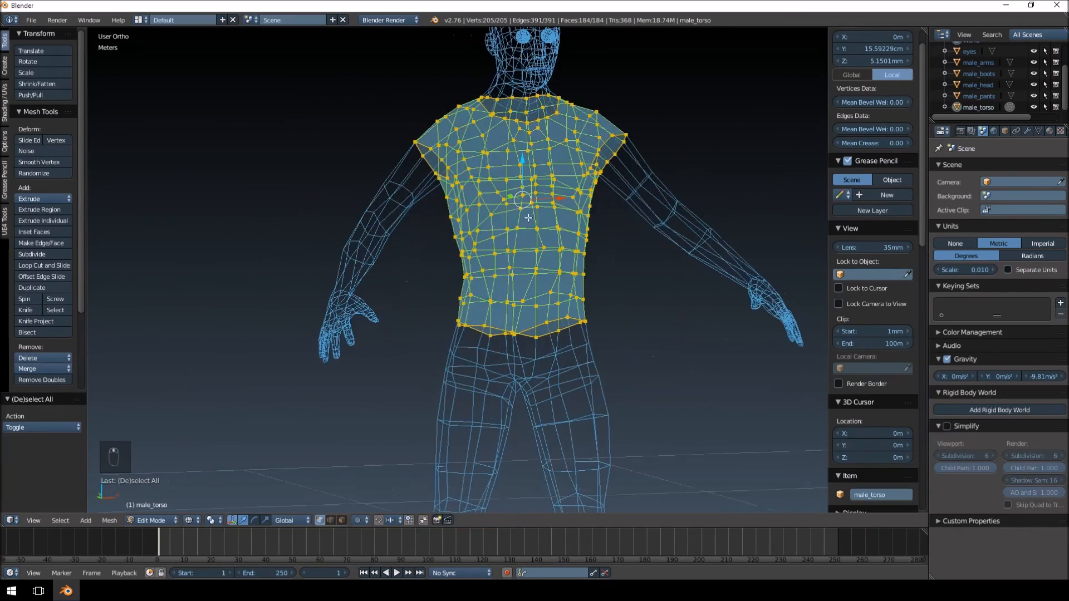
Leave torso editing, show solid shading and inspect the male_head object at the neck.
{"action": "key", "text": "Tab"}
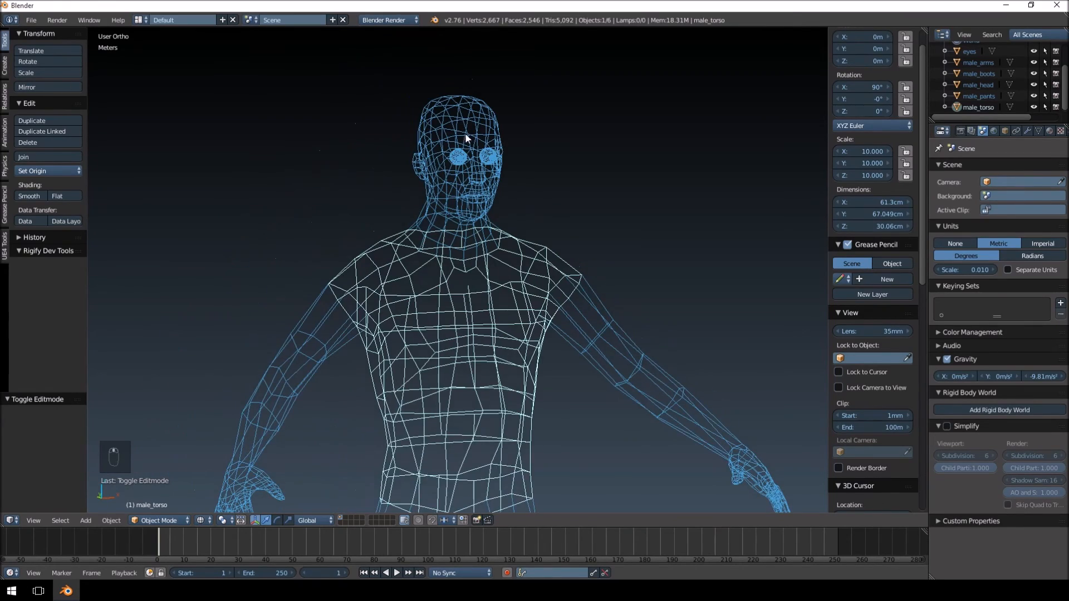
{"action": "key", "text": "Tab"}
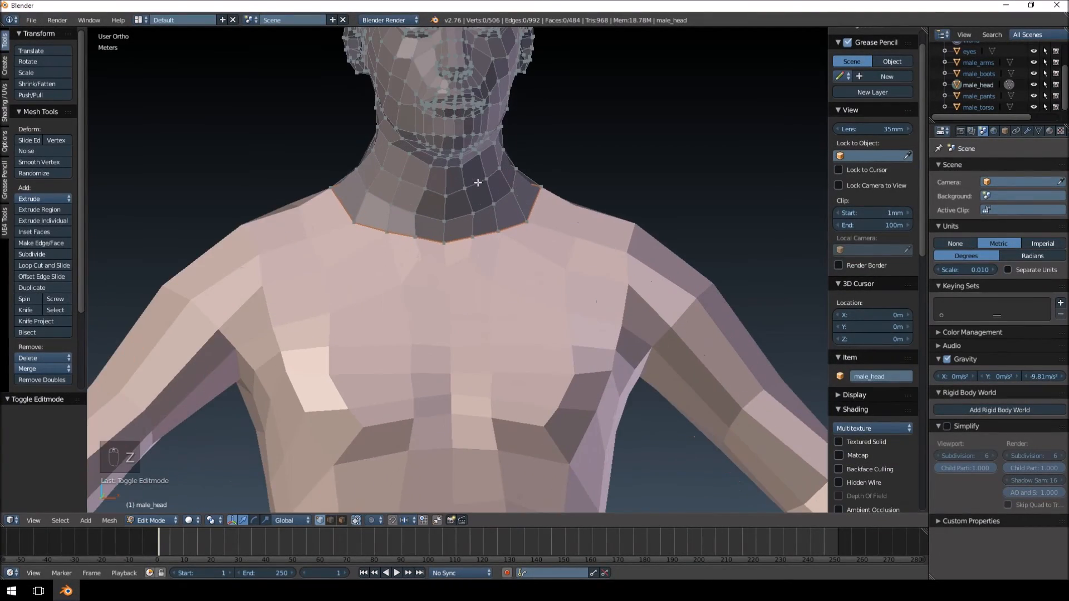
{"action": "key", "text": "Tab"}
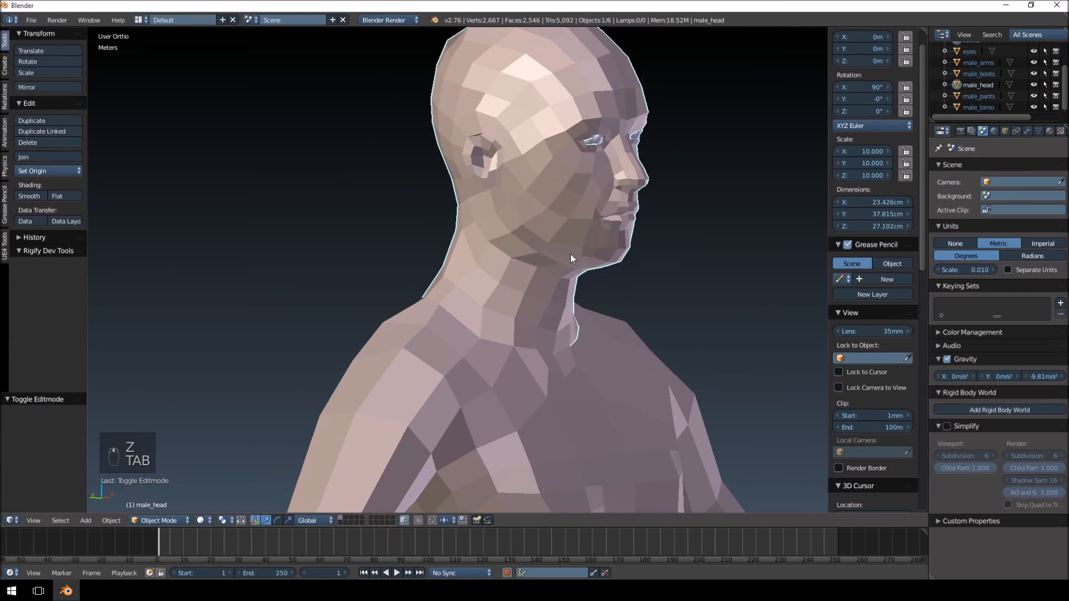